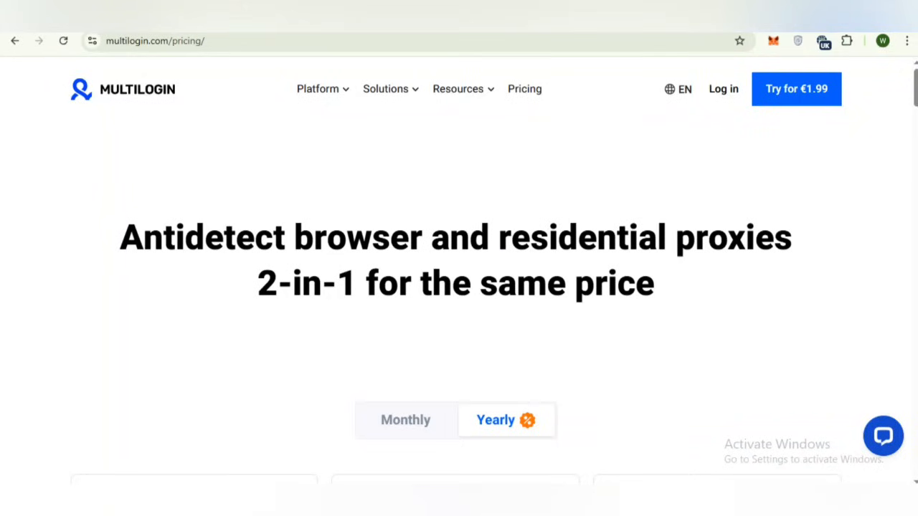
Step: Scroll through the pricing plans and the feature comparison table
scroll(down, 3)
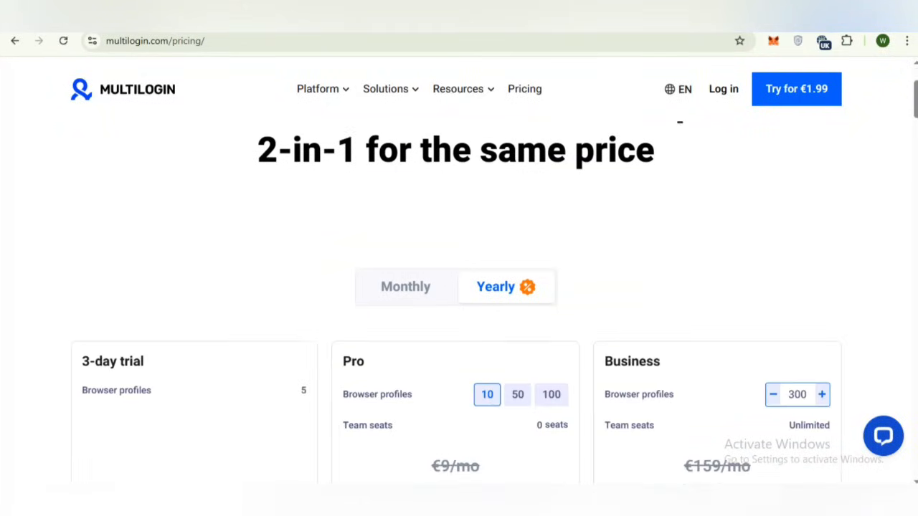
scroll(down, 3)
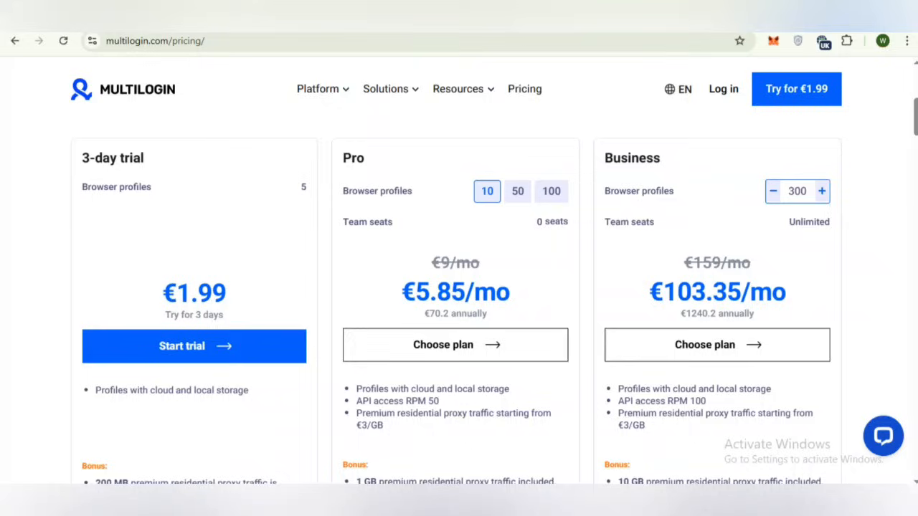
scroll(down, 3)
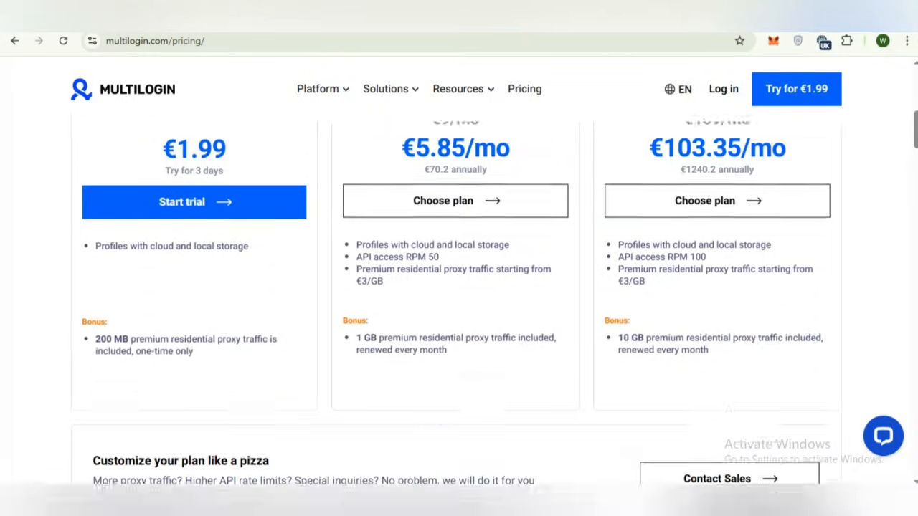
scroll(down, 3)
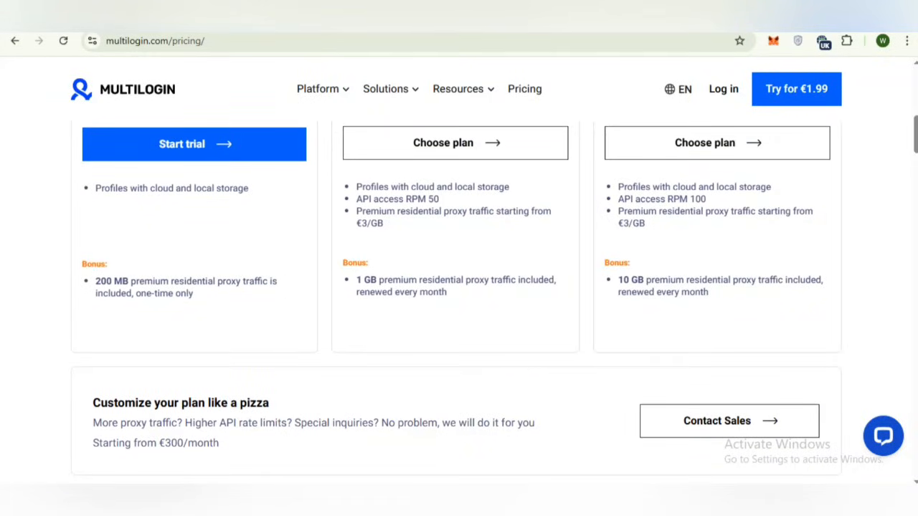
scroll(down, 3)
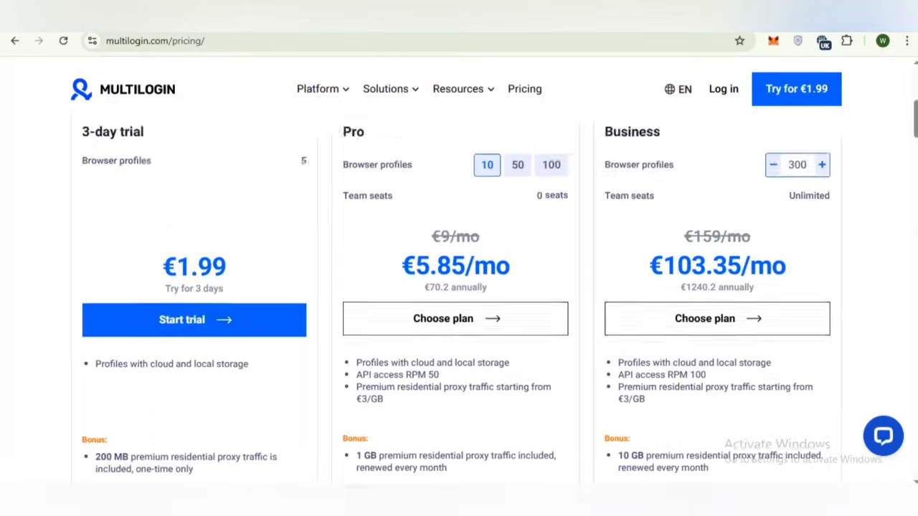
scroll(up, 3)
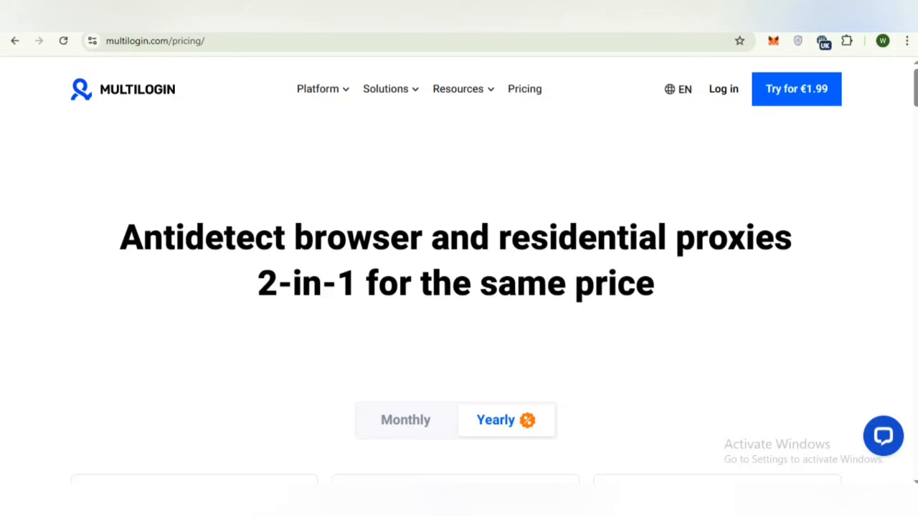
scroll(down, 3)
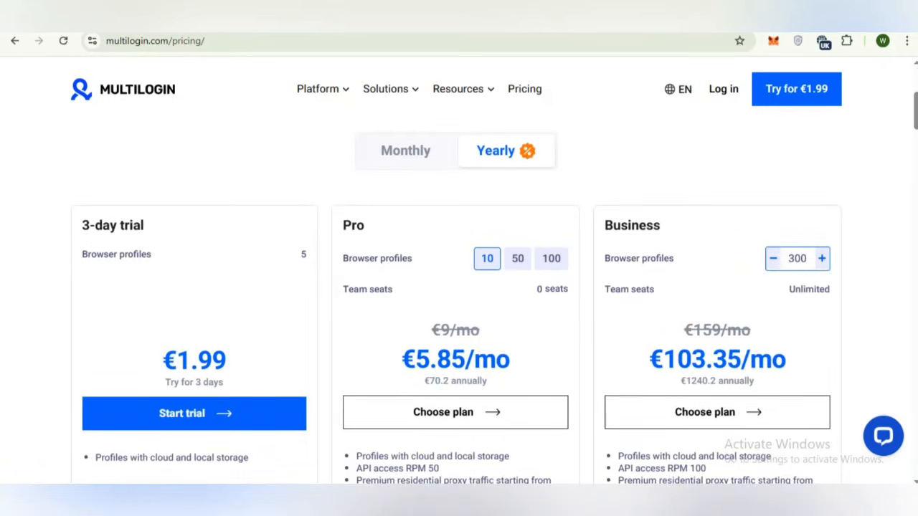
scroll(down, 3)
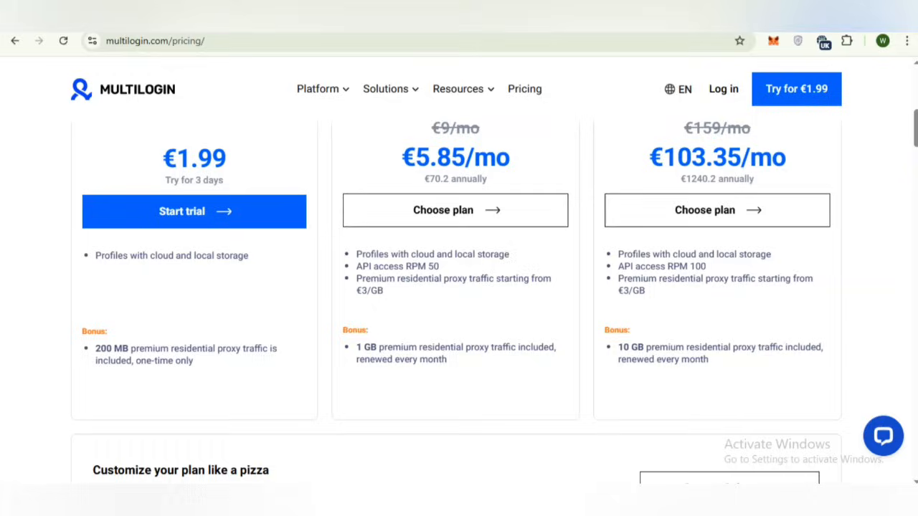
scroll(down, 3)
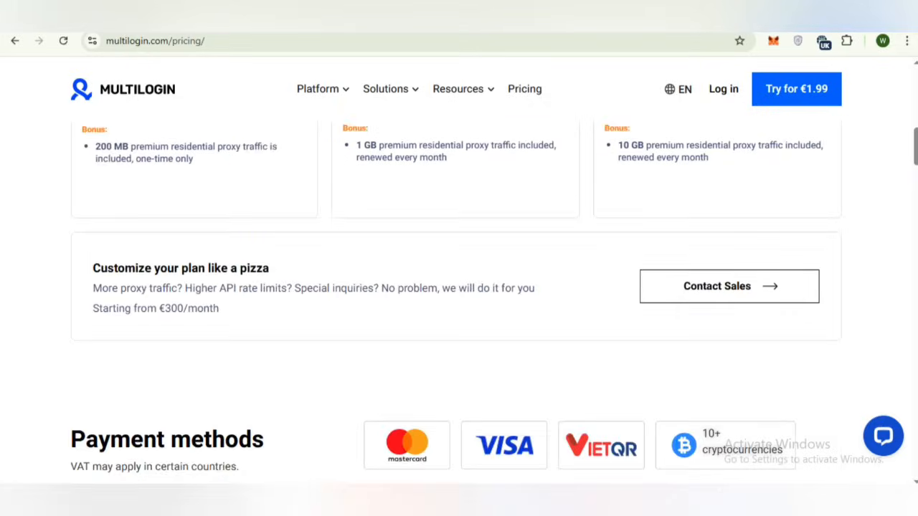
scroll(up, 3)
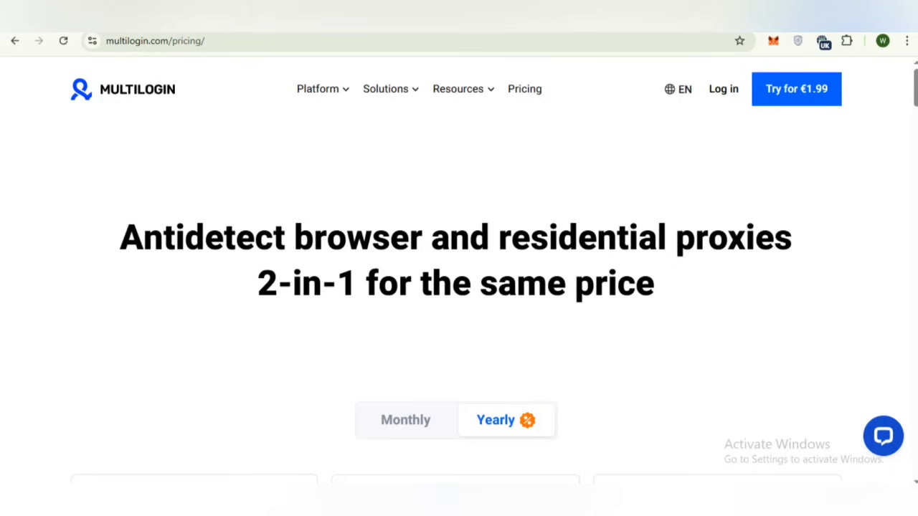
Step: Read down through the pricing FAQs and scroll back up
scroll(down, 3)
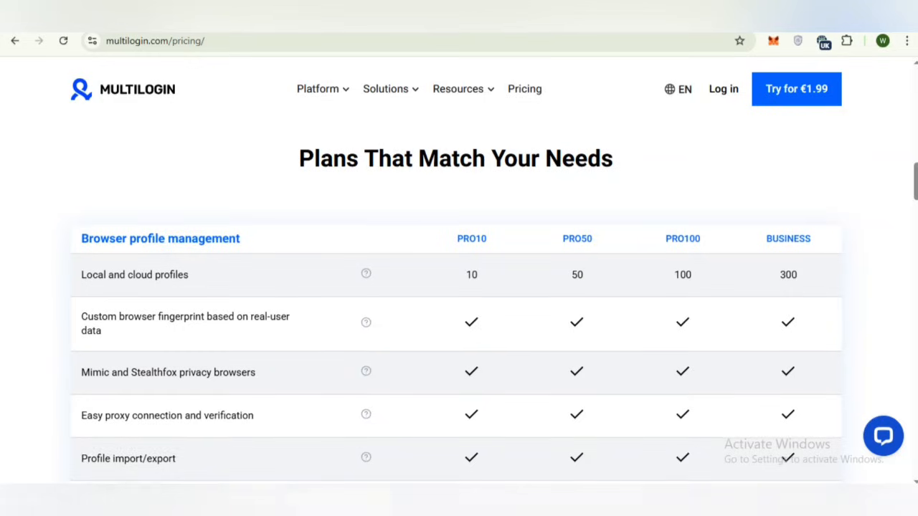
scroll(down, 3)
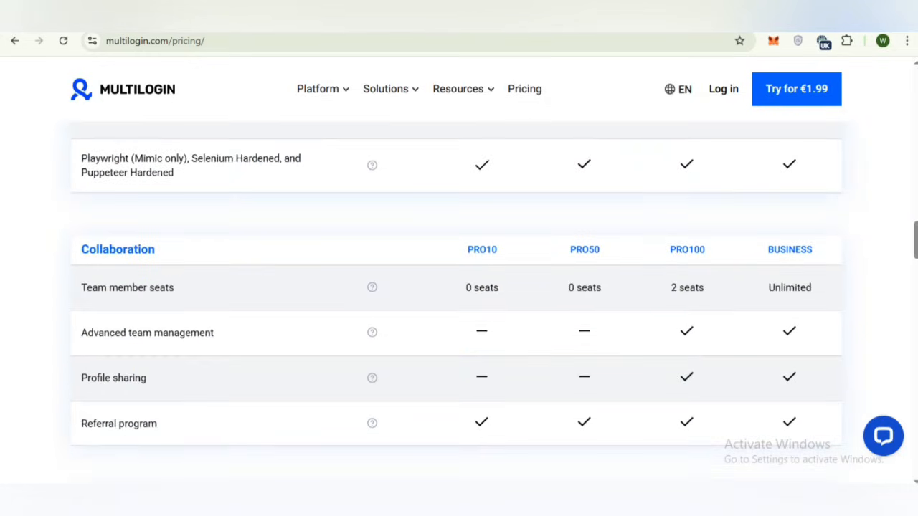
scroll(down, 3)
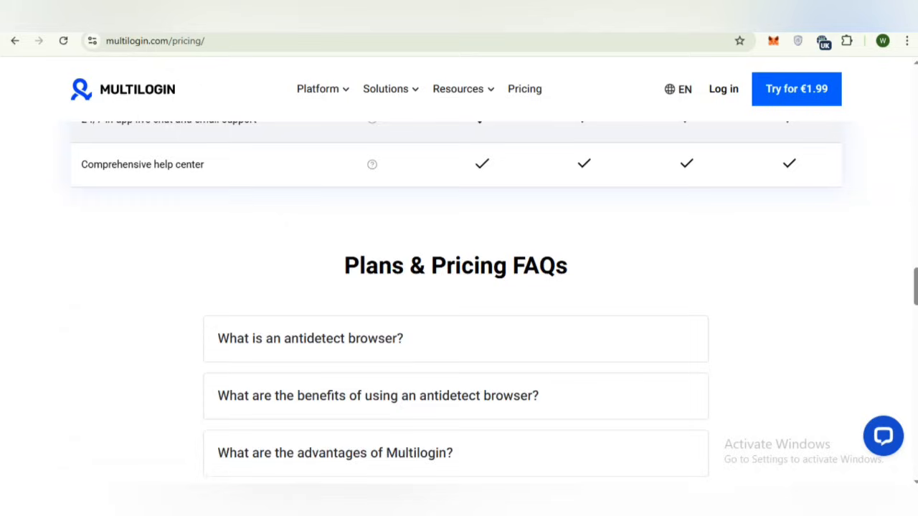
scroll(up, 3)
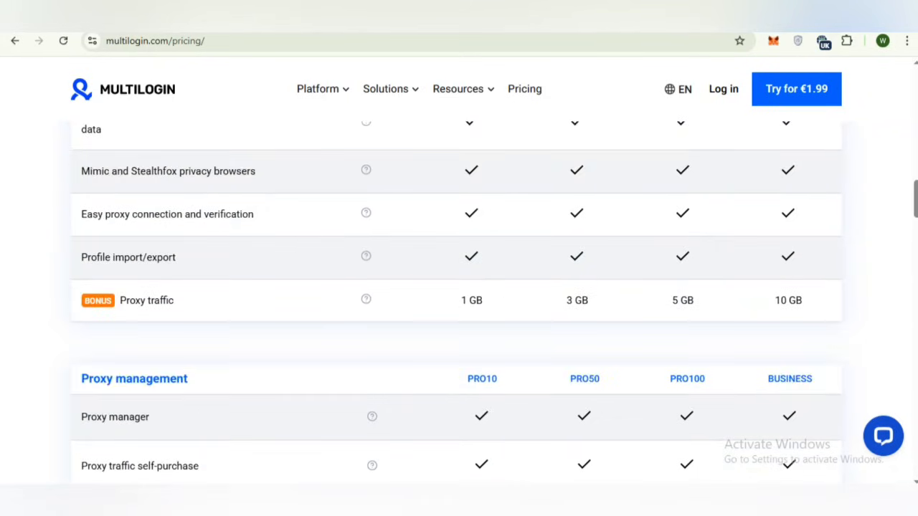
scroll(up, 3)
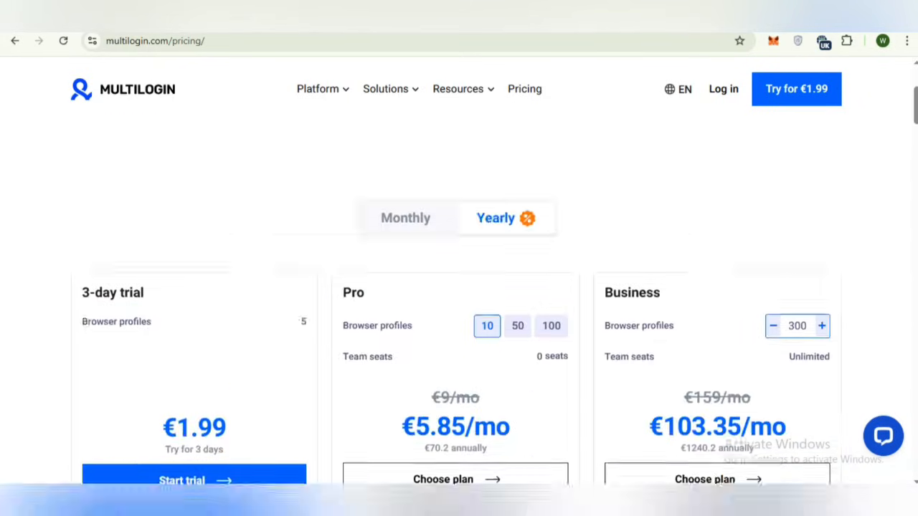
scroll(up, 3)
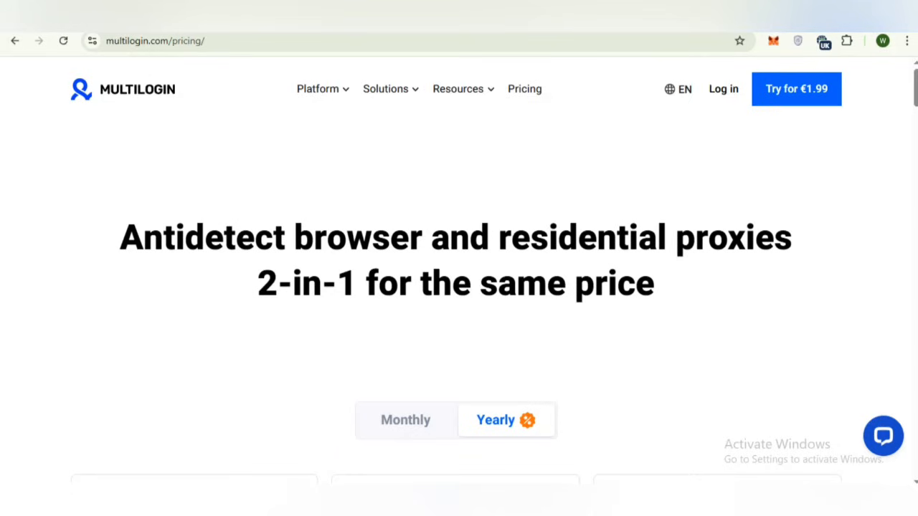
scroll(down, 3)
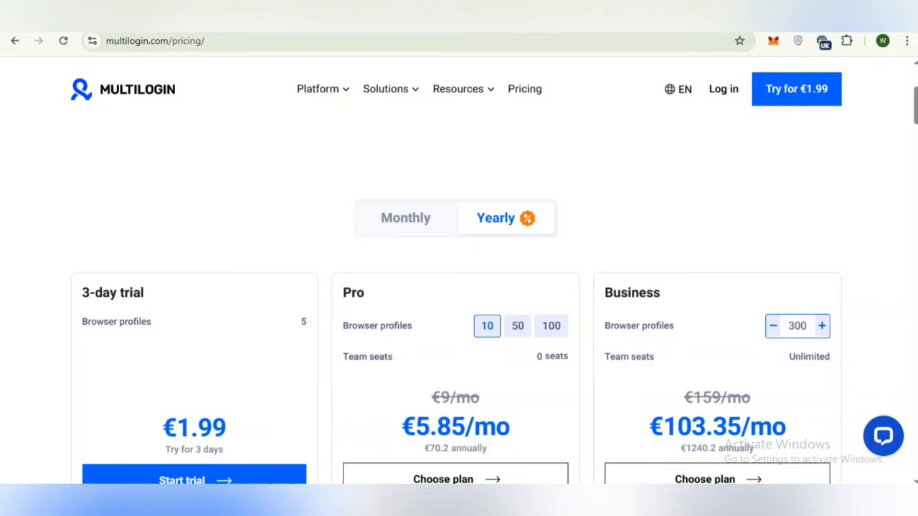
scroll(up, 3)
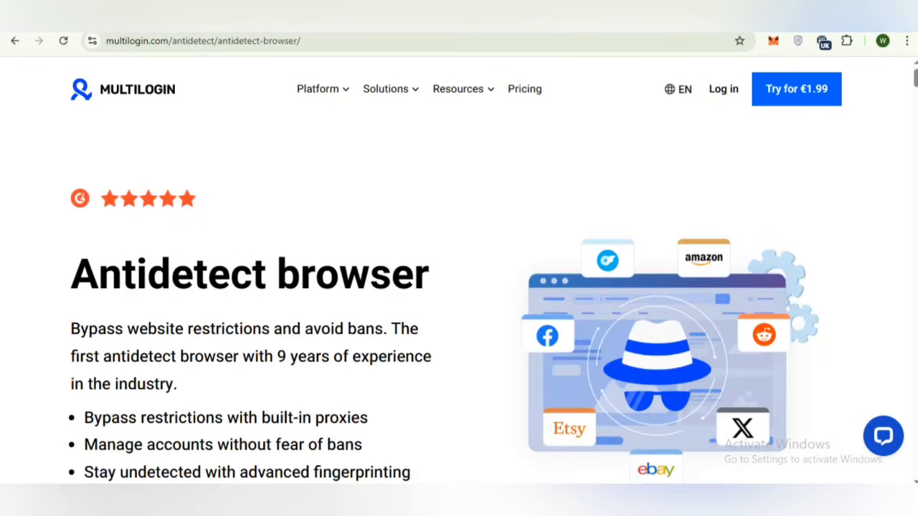
click(457, 89)
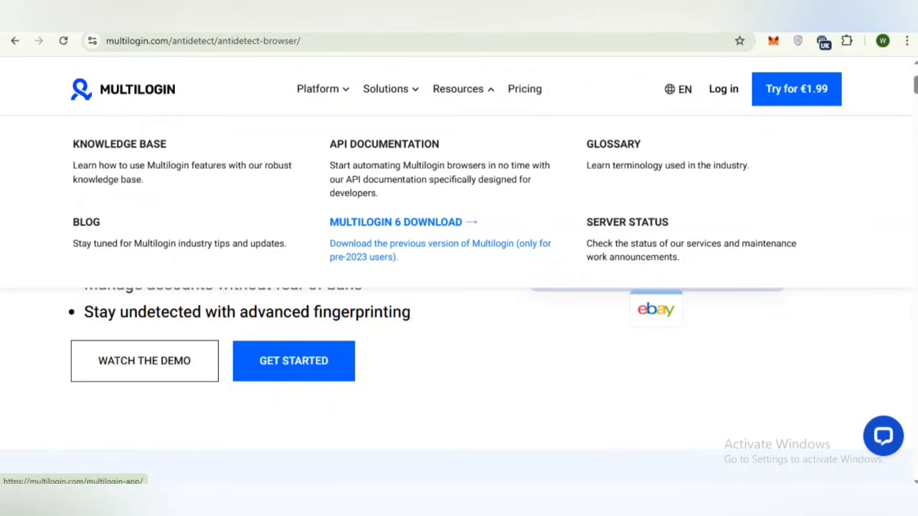
scroll(down, 3)
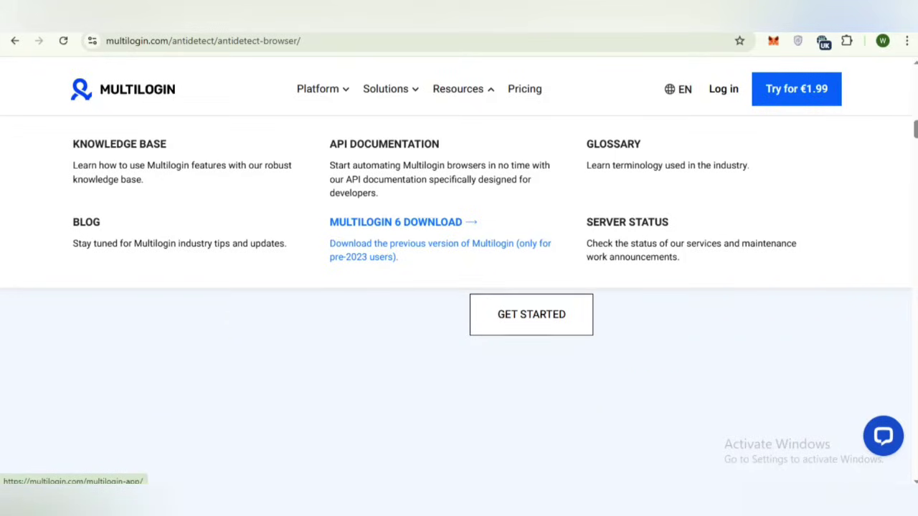
scroll(down, 3)
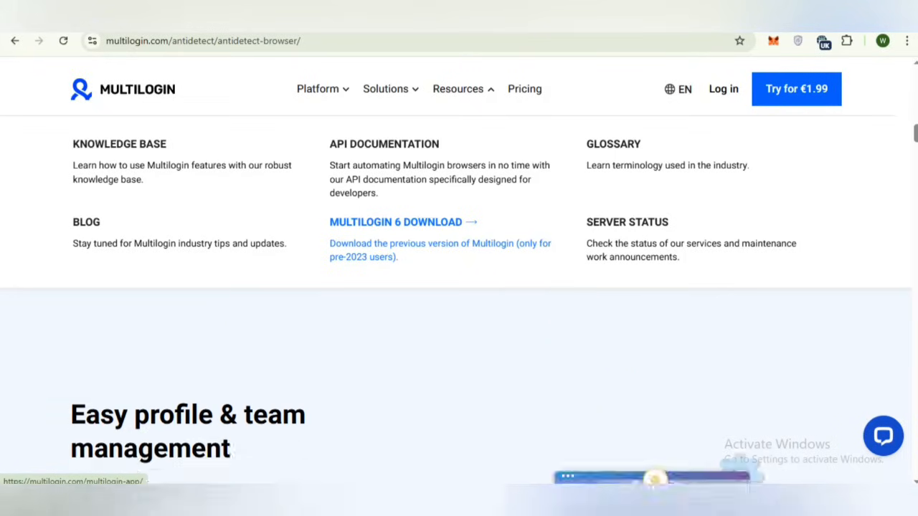
scroll(down, 3)
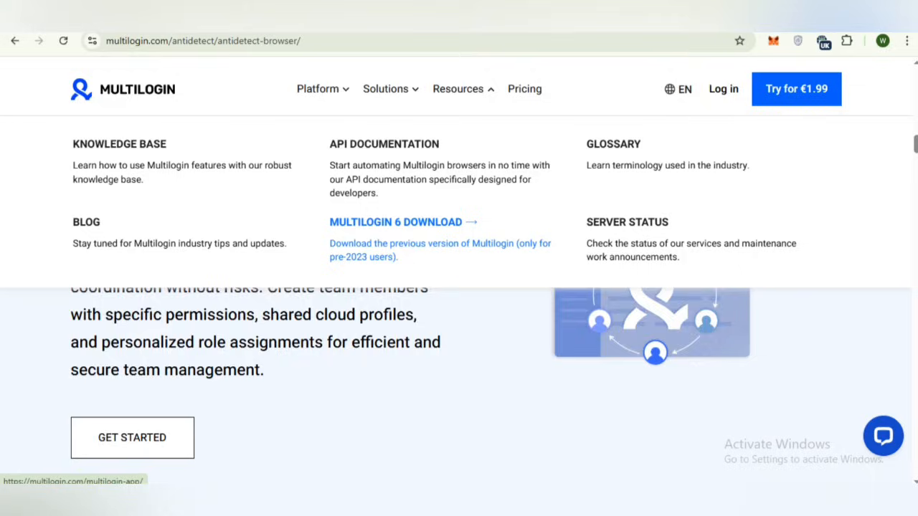
scroll(down, 3)
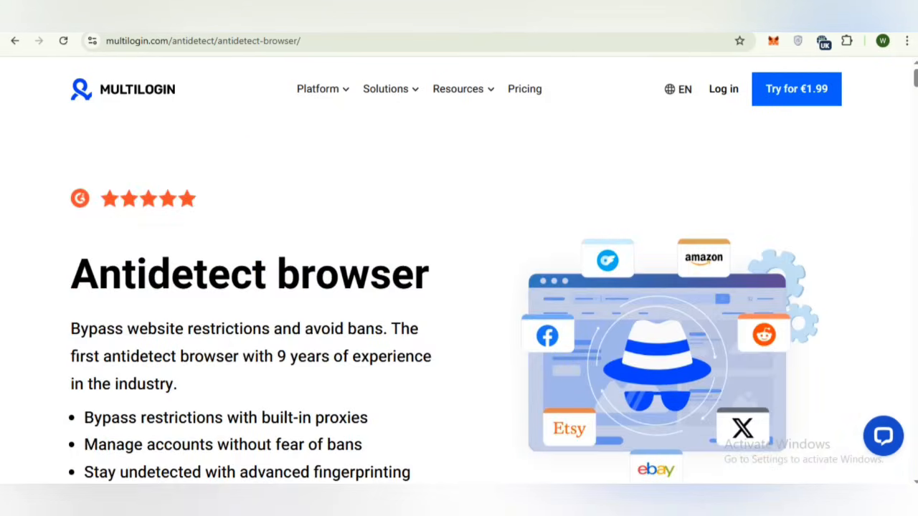
Step: Scroll past form-filling and 'Why choose Multilogin?' to the 'Multilogin features' section
scroll(down, 3)
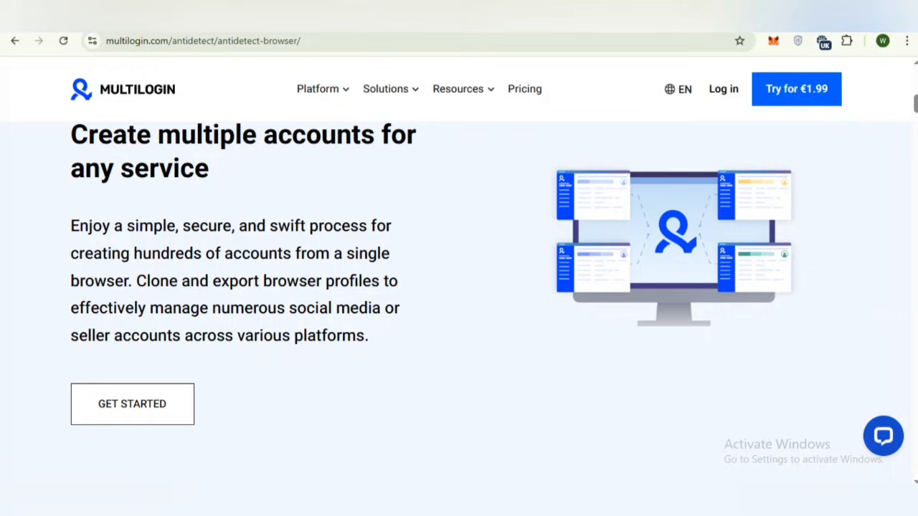
scroll(down, 3)
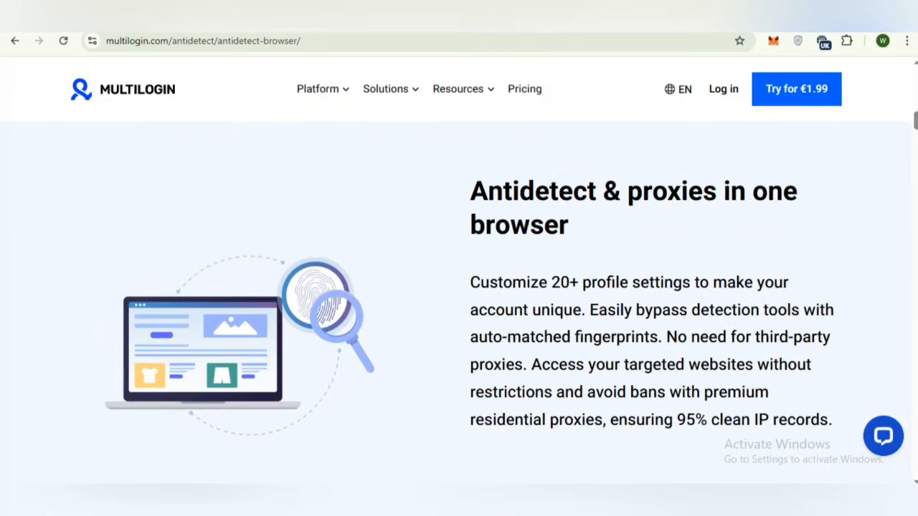
scroll(down, 3)
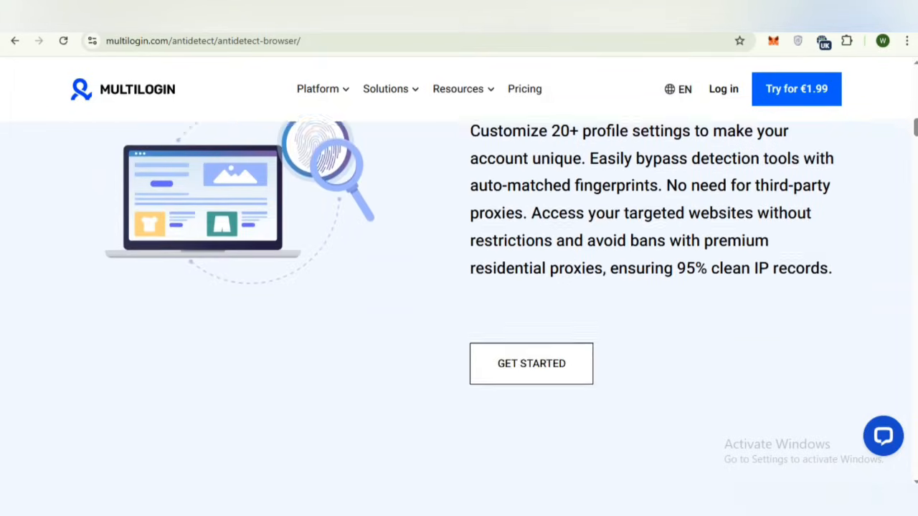
scroll(down, 3)
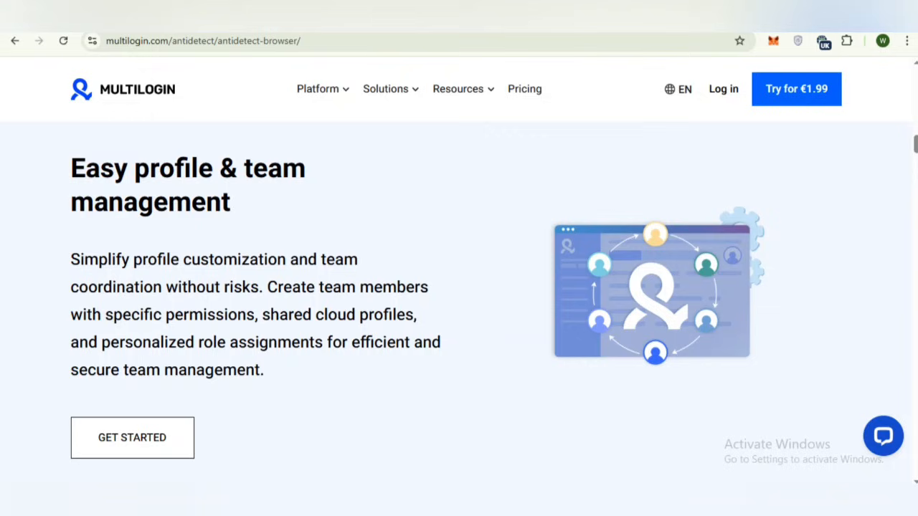
scroll(down, 3)
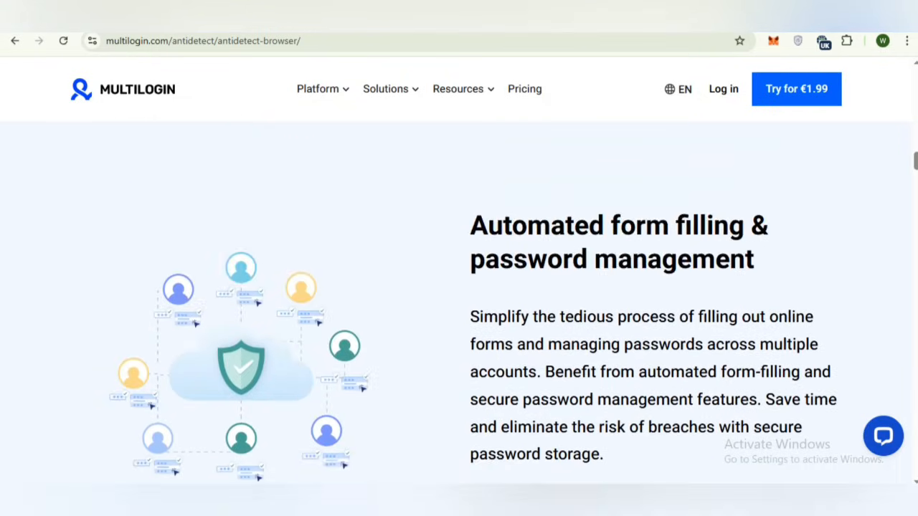
scroll(down, 3)
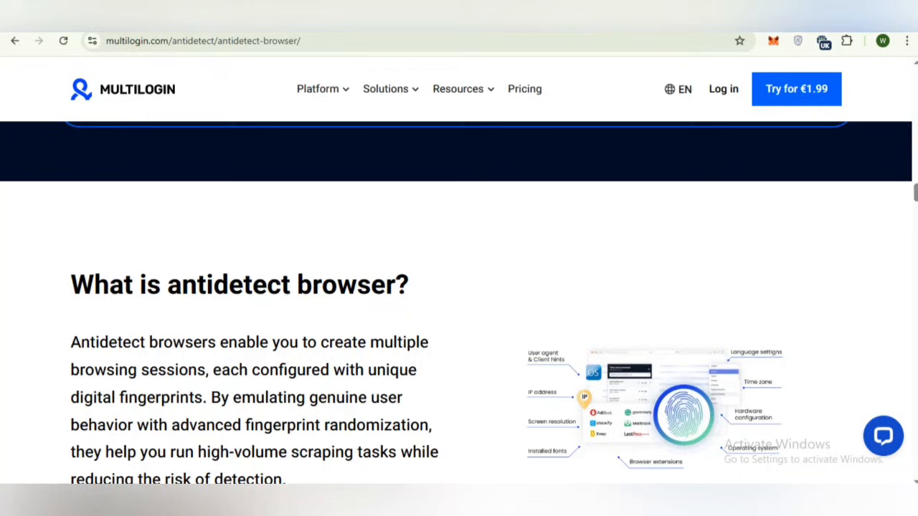
scroll(down, 3)
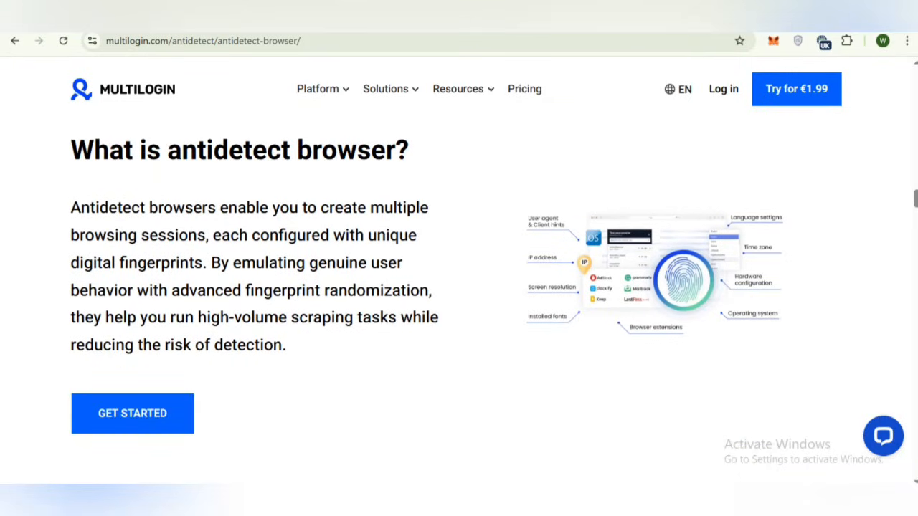
scroll(down, 3)
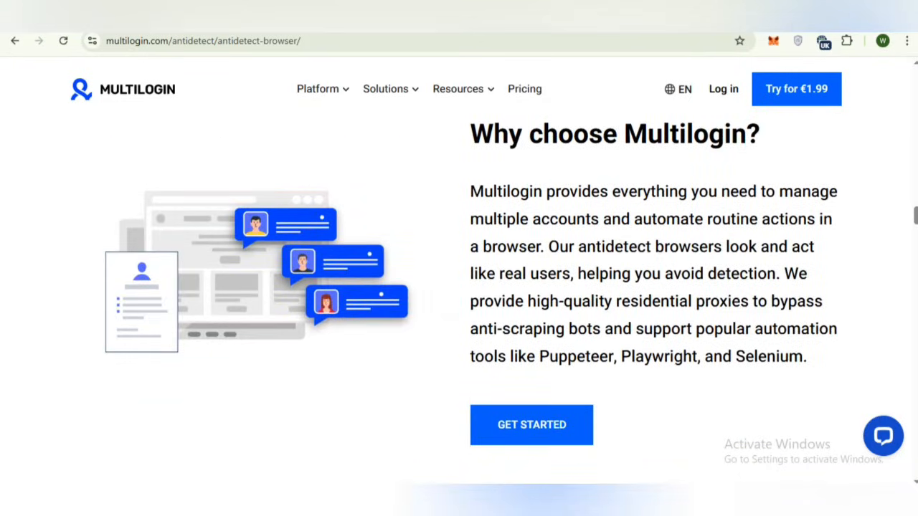
scroll(down, 3)
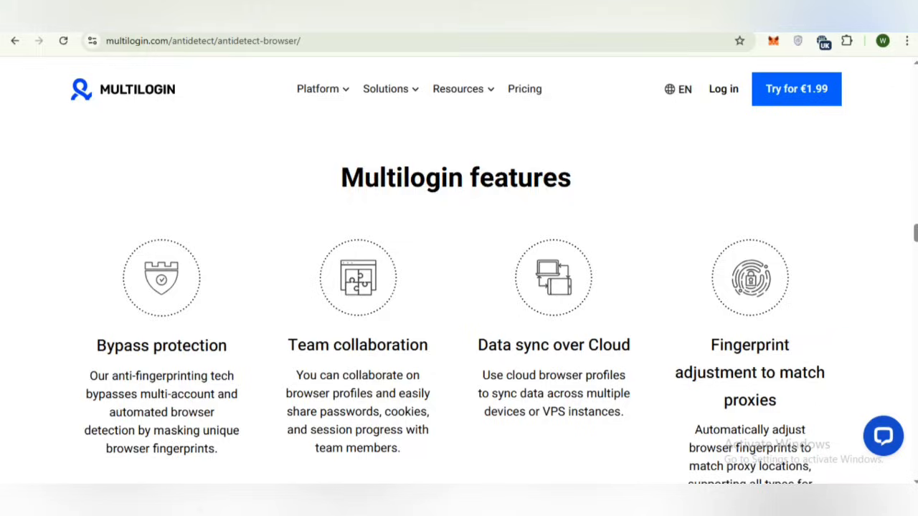
Step: Scroll through the Multilogin features grid, rechecking earlier items
scroll(down, 3)
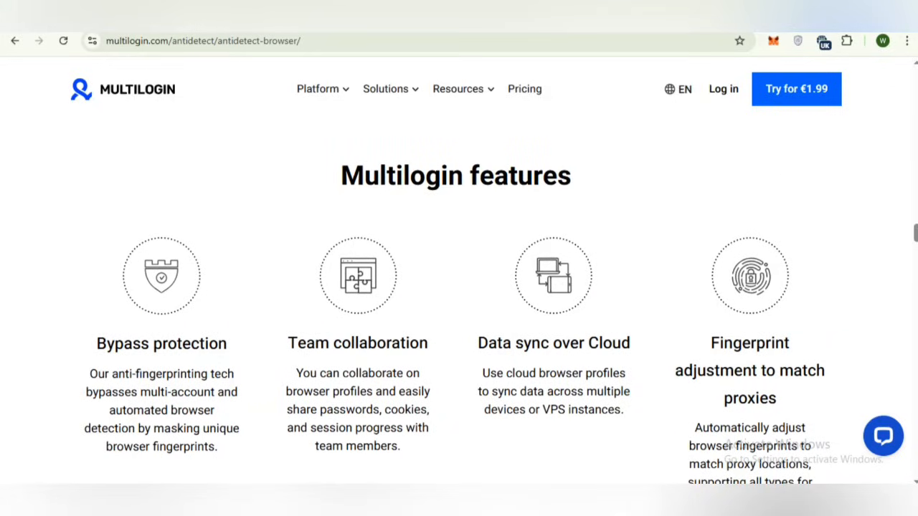
scroll(down, 3)
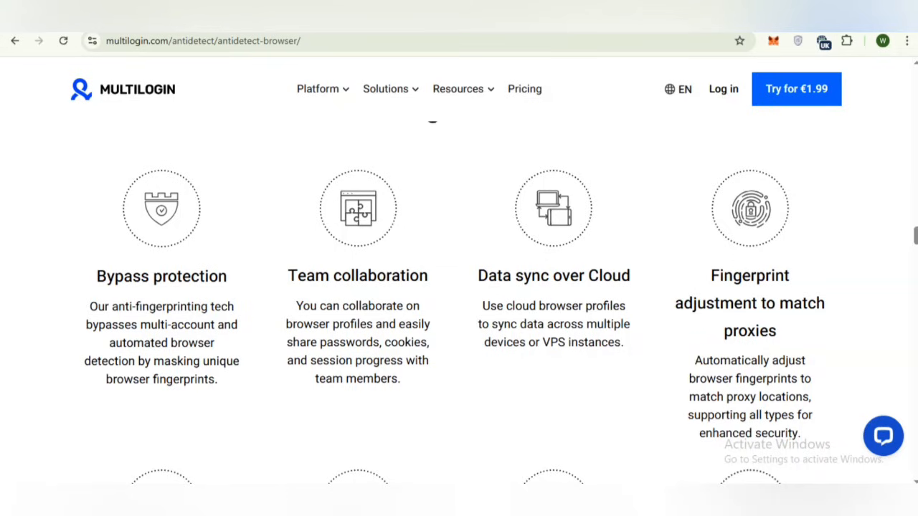
scroll(down, 3)
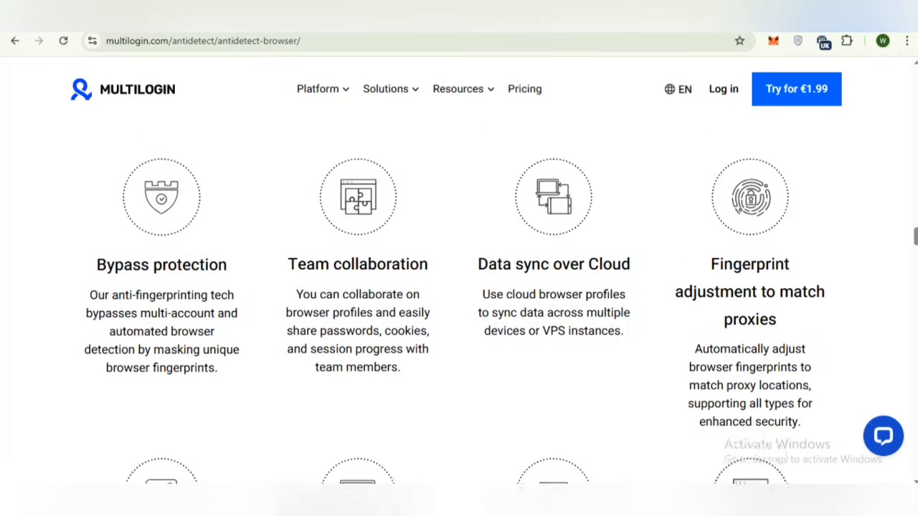
scroll(up, 3)
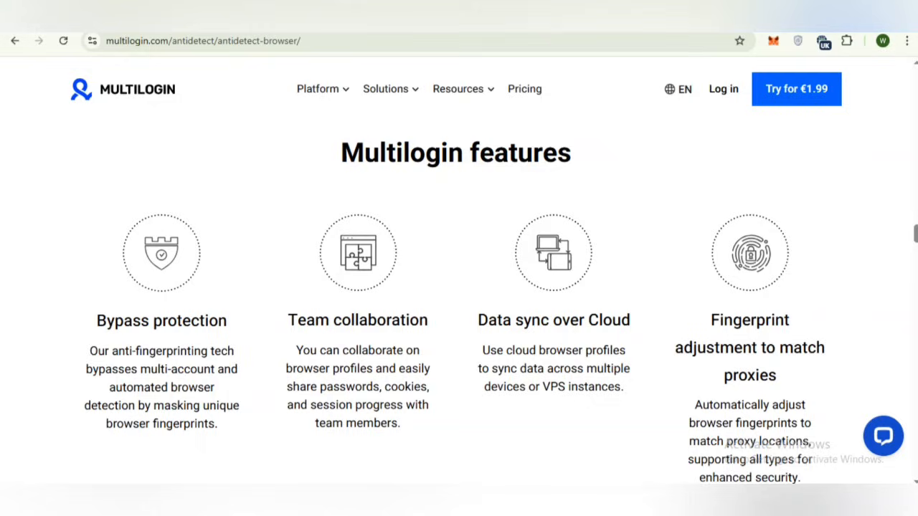
scroll(up, 3)
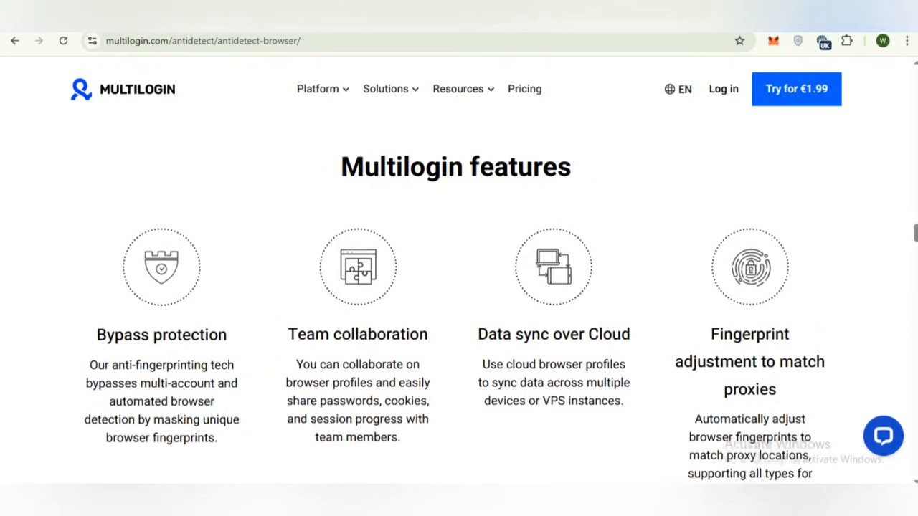
scroll(down, 3)
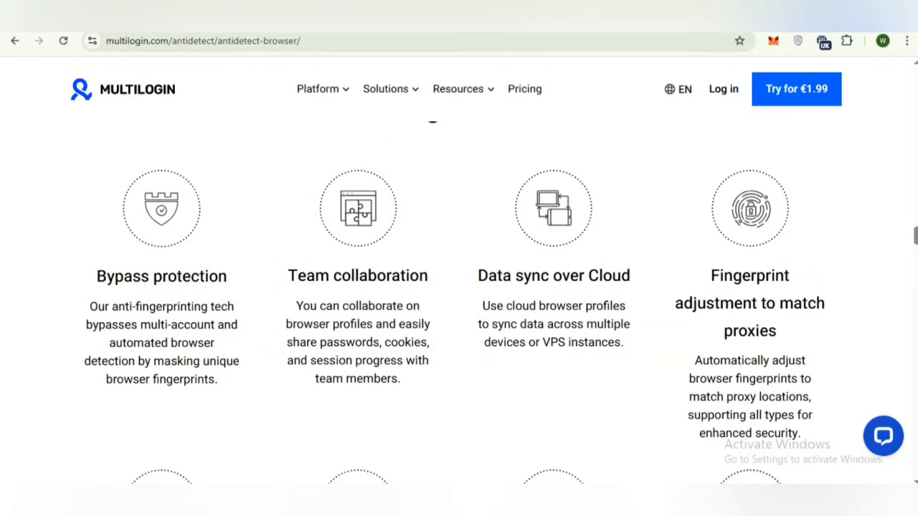
scroll(down, 3)
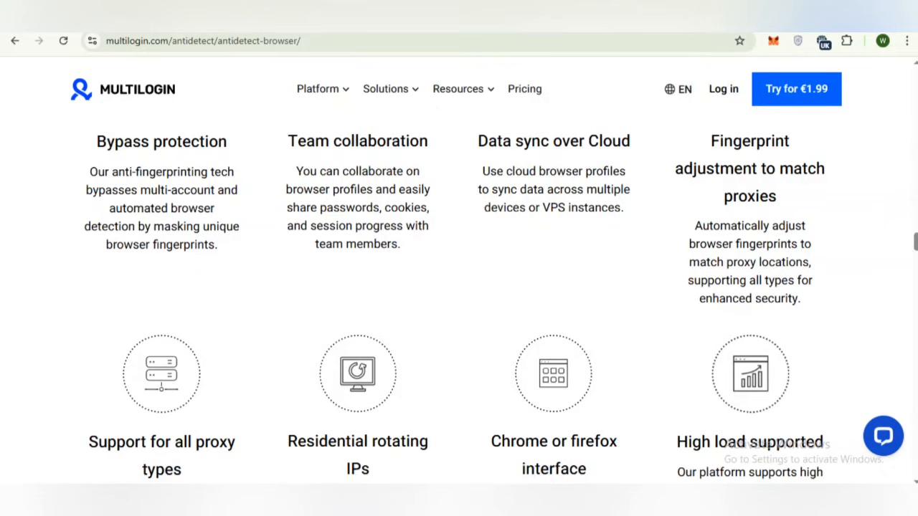
Step: Scroll past 'Related solutions you might like' to 'Multilogin is daily tested on 50+ websites'
scroll(down, 3)
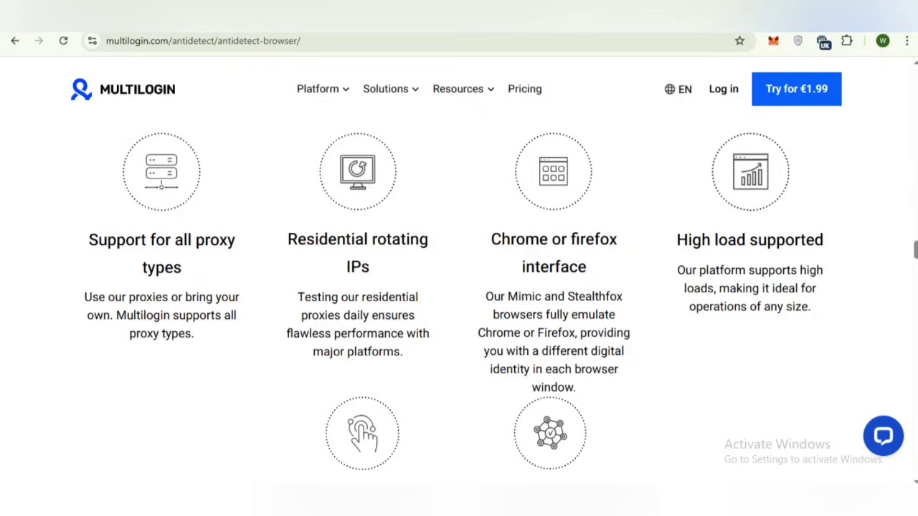
scroll(down, 3)
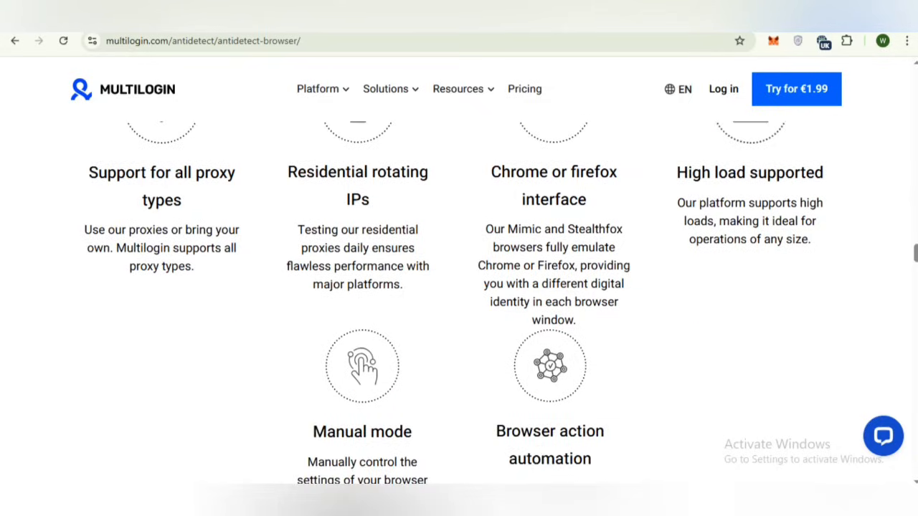
scroll(down, 3)
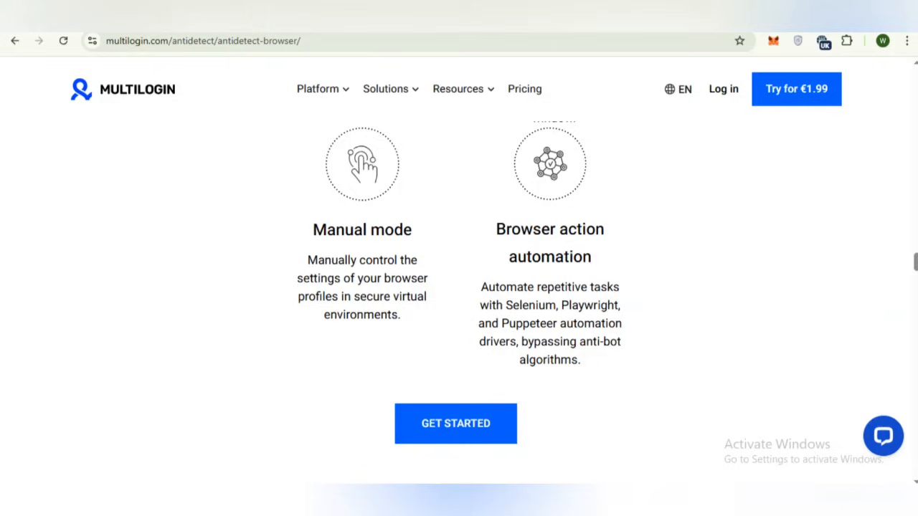
scroll(down, 3)
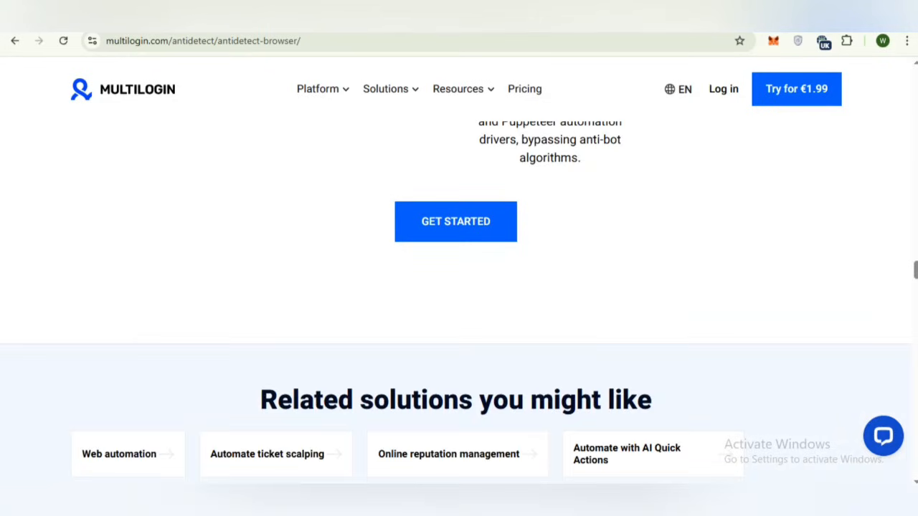
scroll(down, 3)
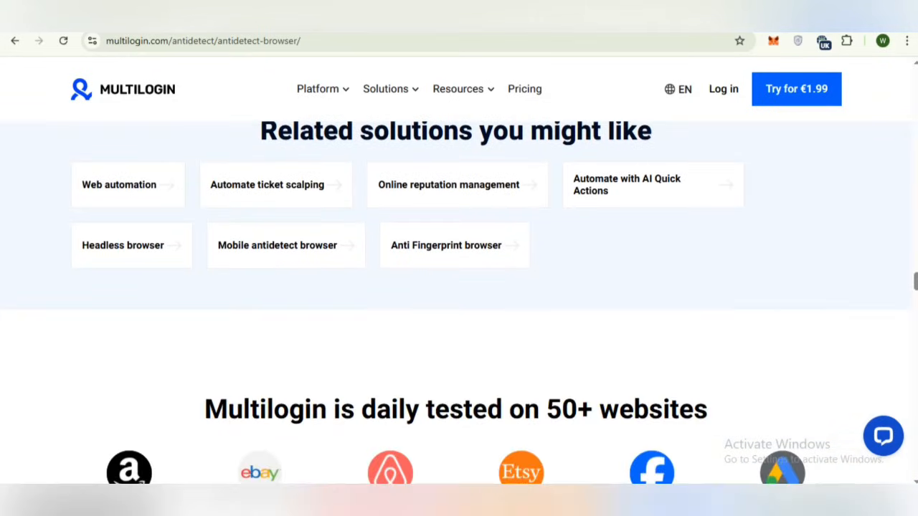
scroll(down, 3)
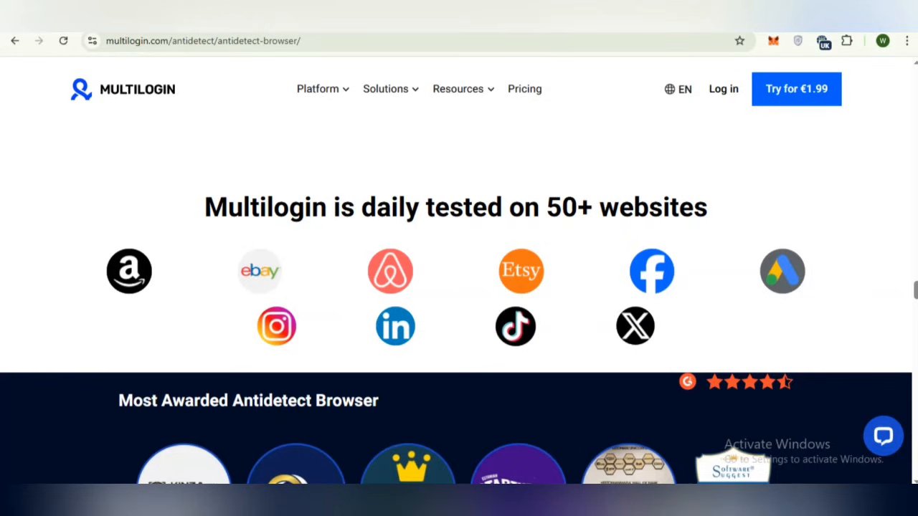
Step: Scroll past the 'Most Awarded Antidetect Browser' badges to 'How to start using Multilogin'
scroll(down, 3)
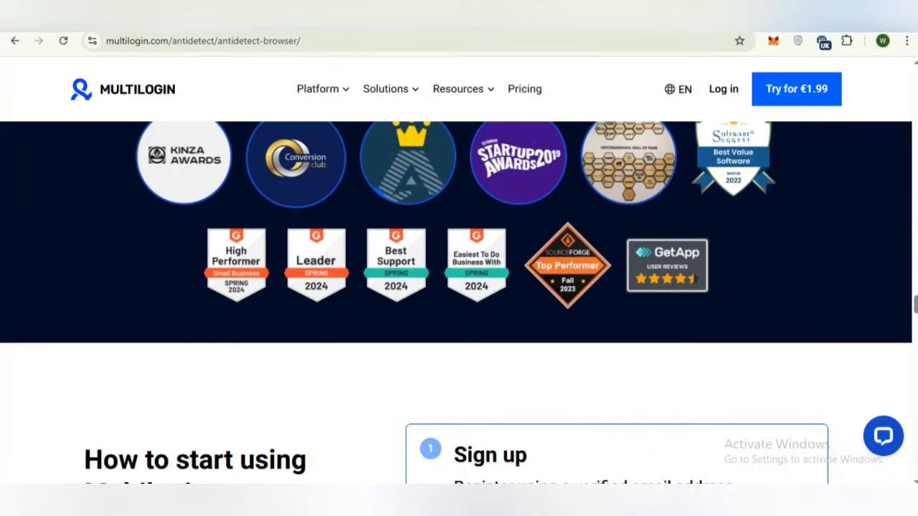
scroll(up, 3)
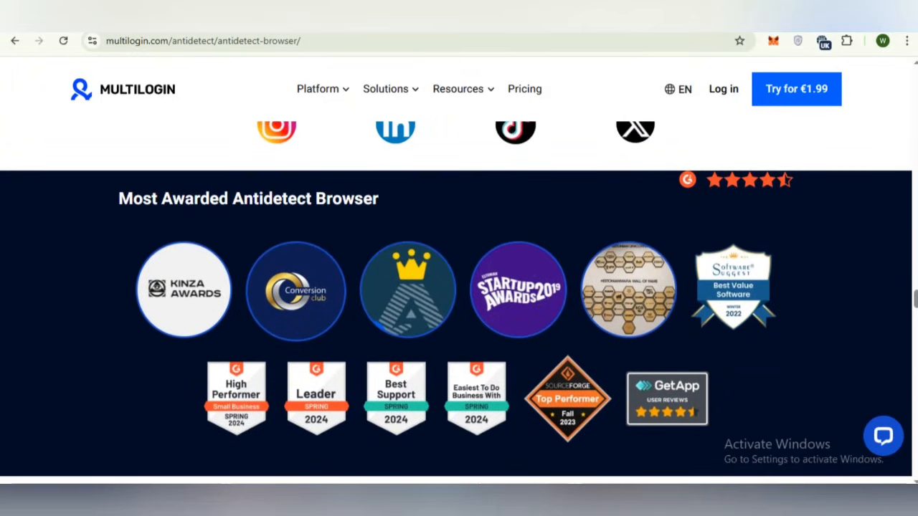
scroll(down, 3)
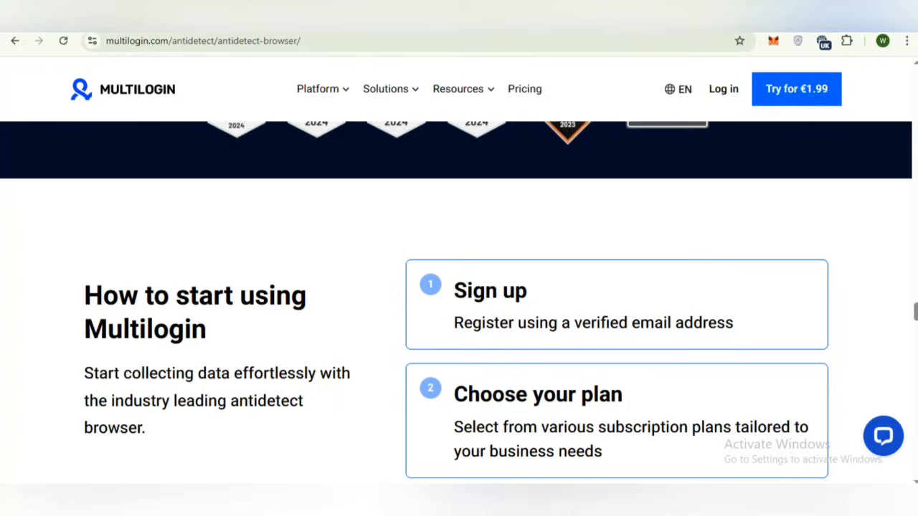
Step: Scroll through the five numbered steps to 'Antidetect browser: the key to secure and anonymous browsing'
scroll(down, 3)
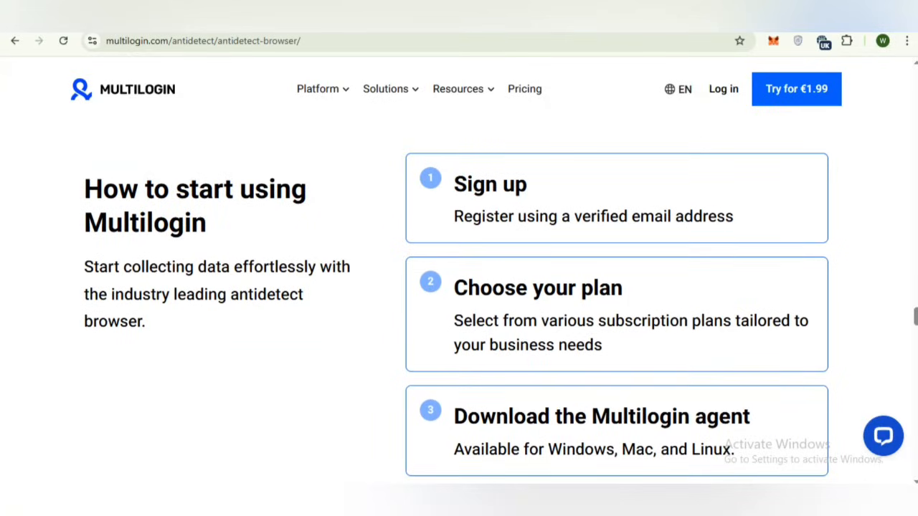
scroll(down, 3)
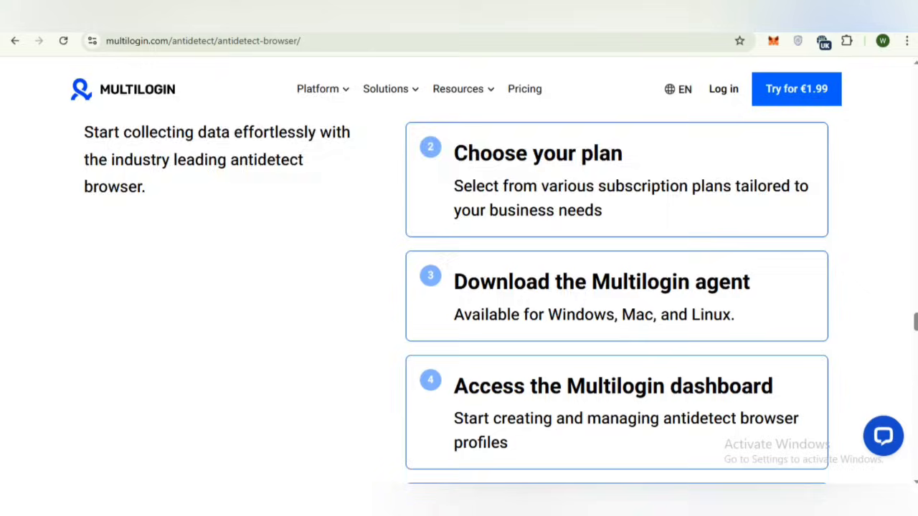
scroll(down, 3)
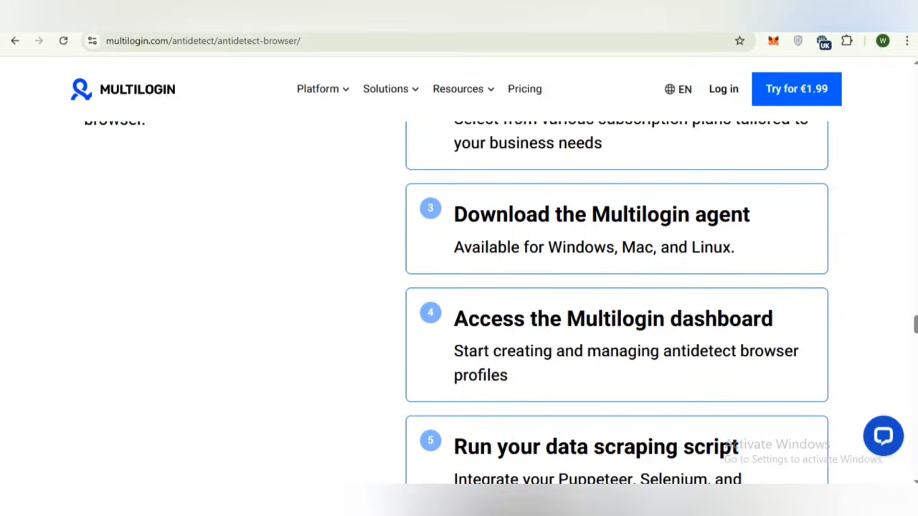
scroll(down, 3)
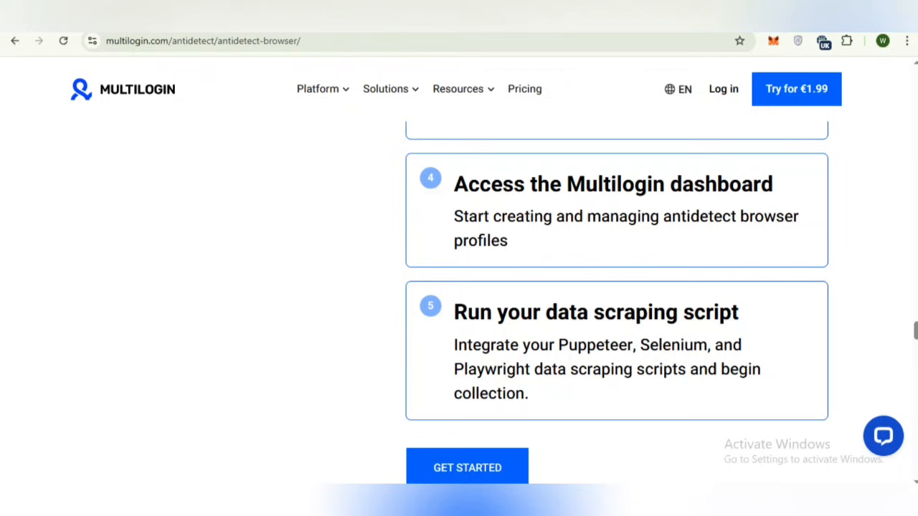
scroll(down, 3)
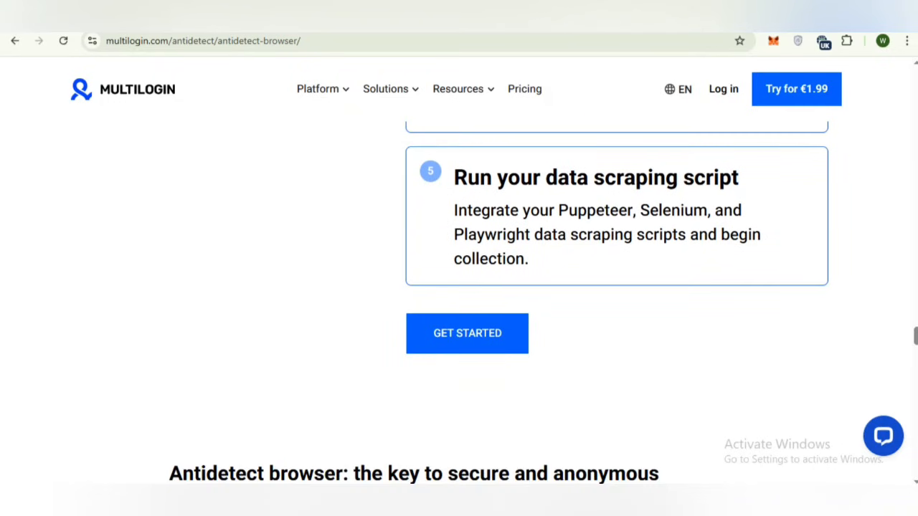
scroll(down, 3)
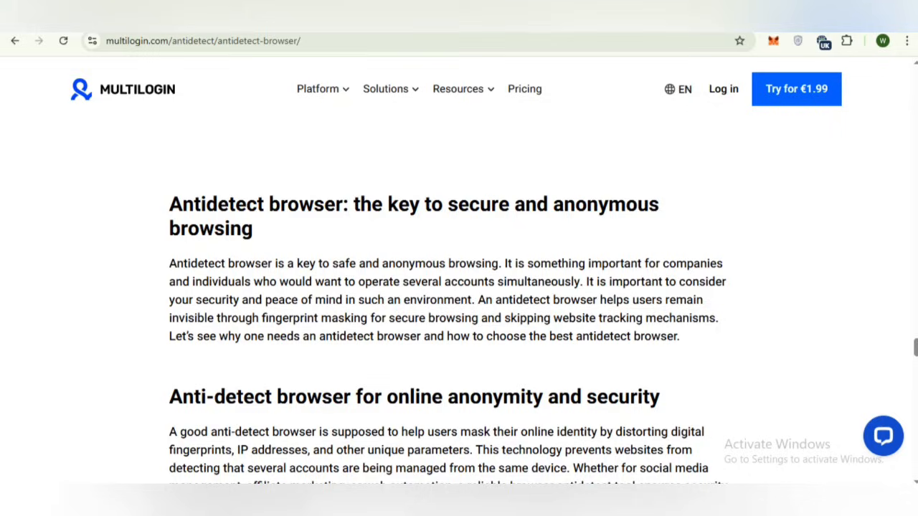
Step: Skim the articles and FAQ, then go to the Pricing page from the top navigation
scroll(down, 3)
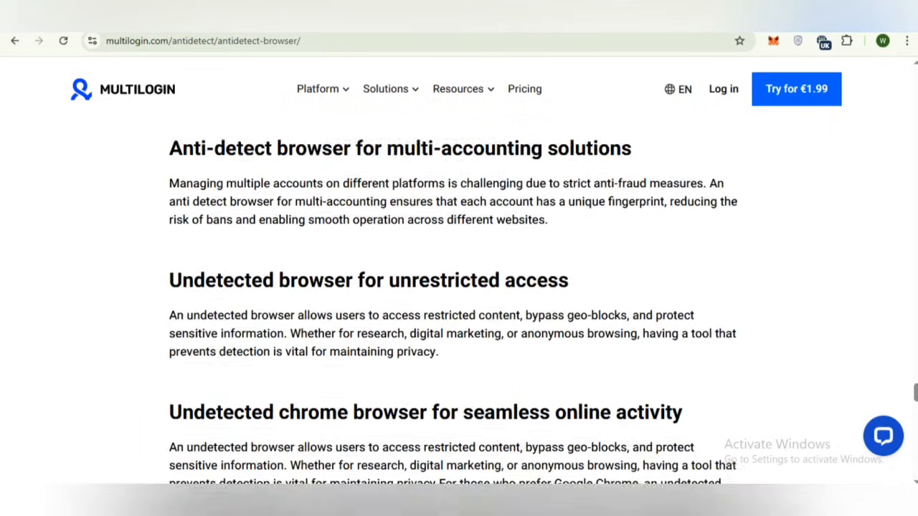
scroll(down, 3)
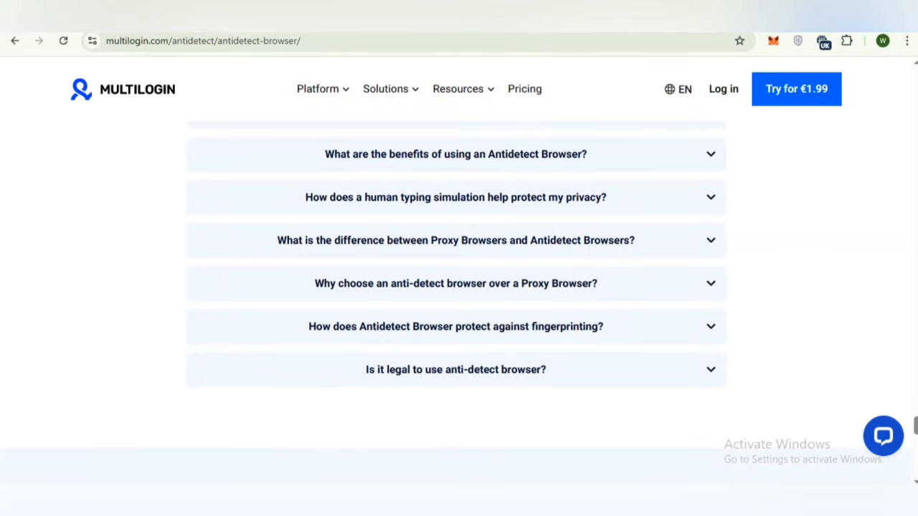
scroll(up, 3)
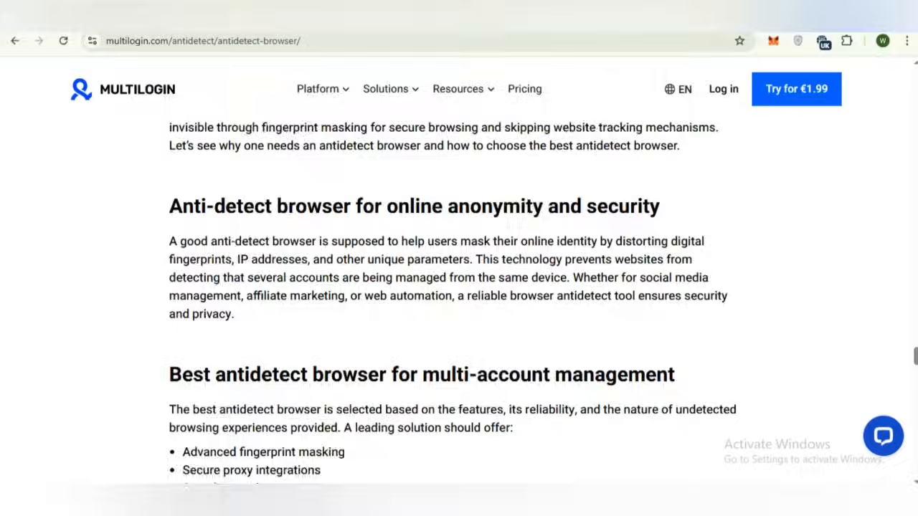
scroll(down, 3)
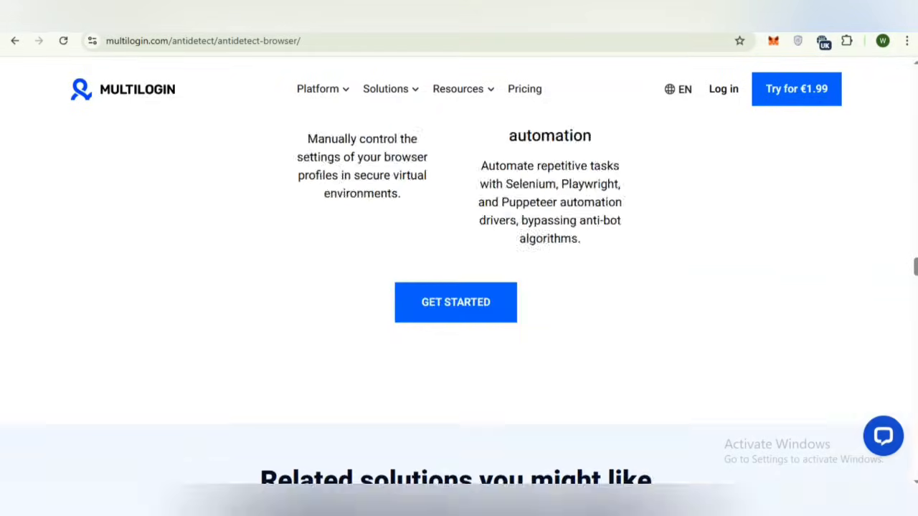
scroll(down, 3)
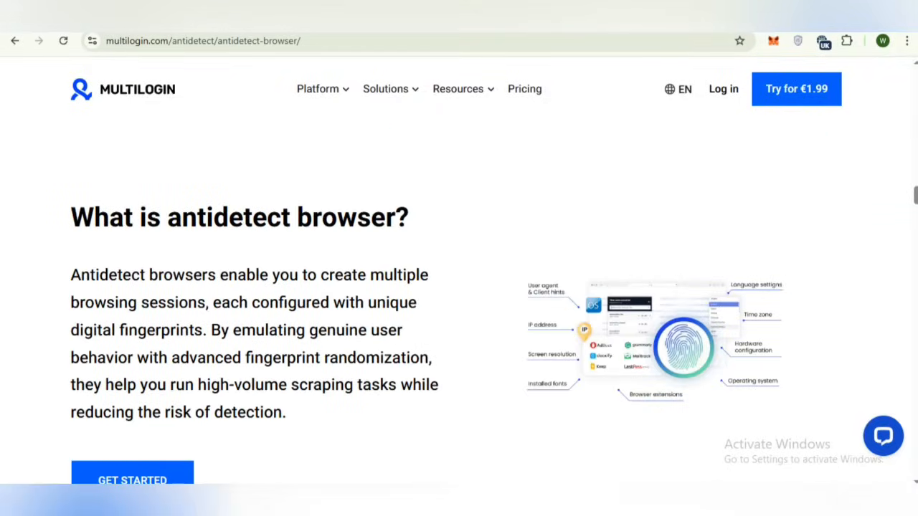
click(524, 88)
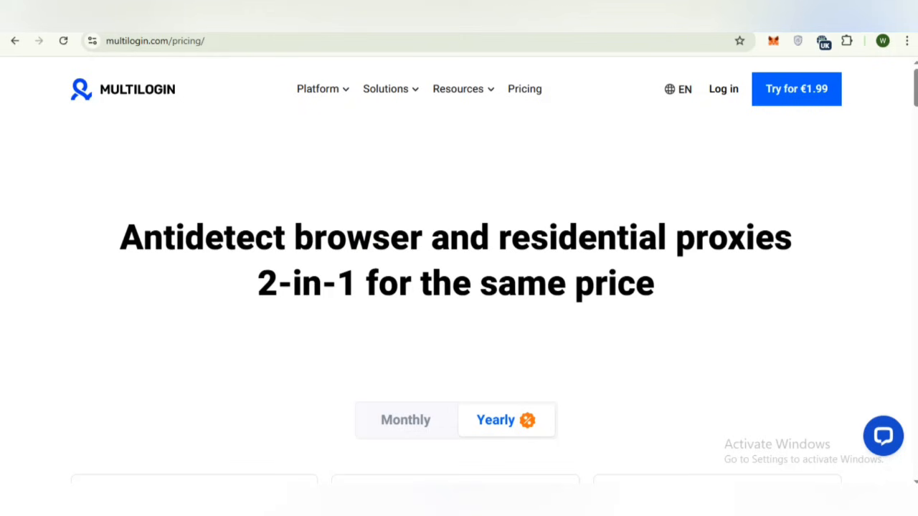
Step: Expand the Platform menu to list antidetect browser, headless browser and residential proxies
click(317, 89)
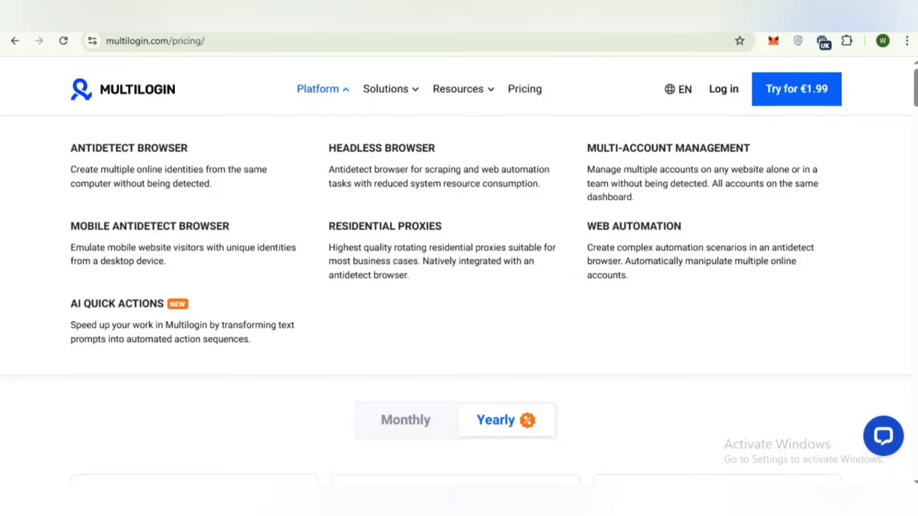
Step: Show the Solutions menu with multi-account management, web scraping, ticket scalping and airdrop farming
click(385, 88)
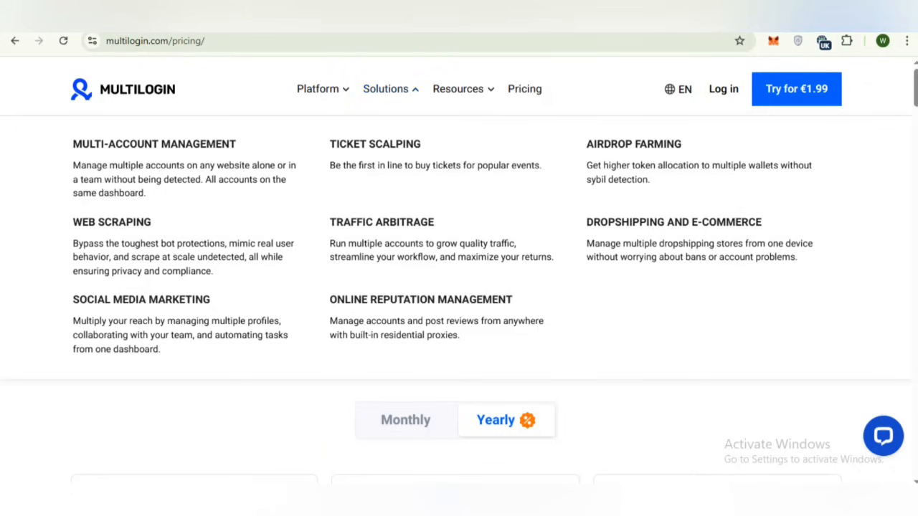
mouse_move(675, 222)
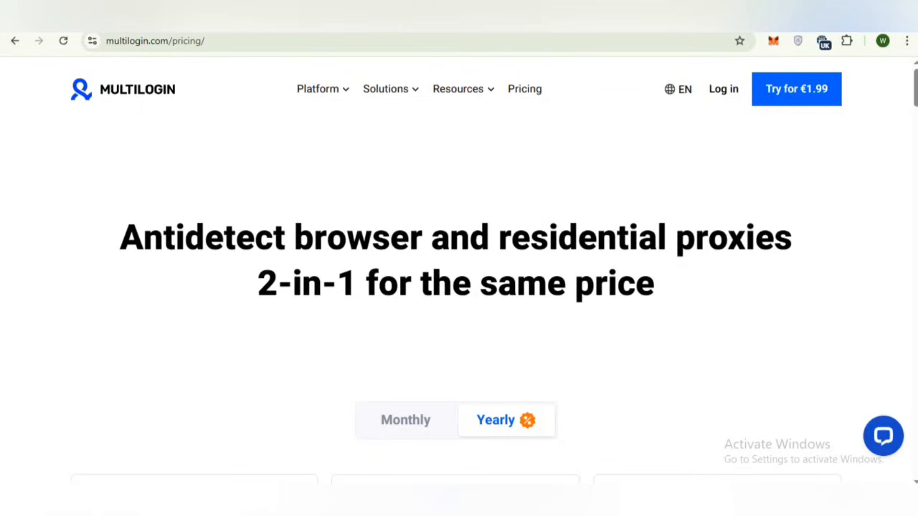
Step: Compare the 3-day trial, Pro and Business pricing cards and their bonus proxy traffic
scroll(down, 3)
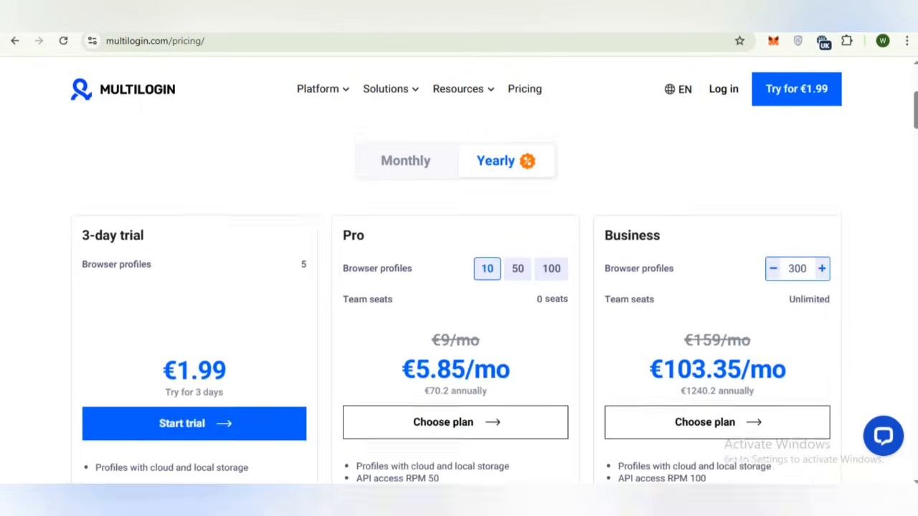
scroll(down, 3)
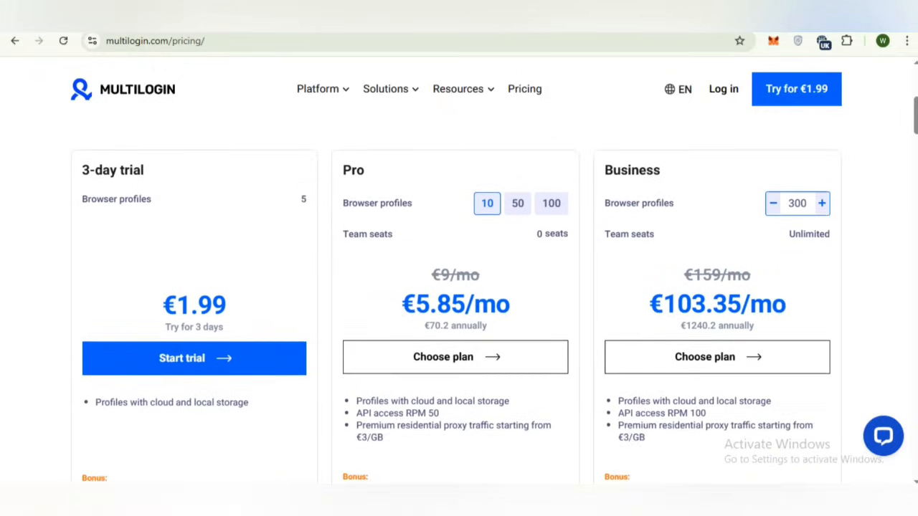
scroll(down, 3)
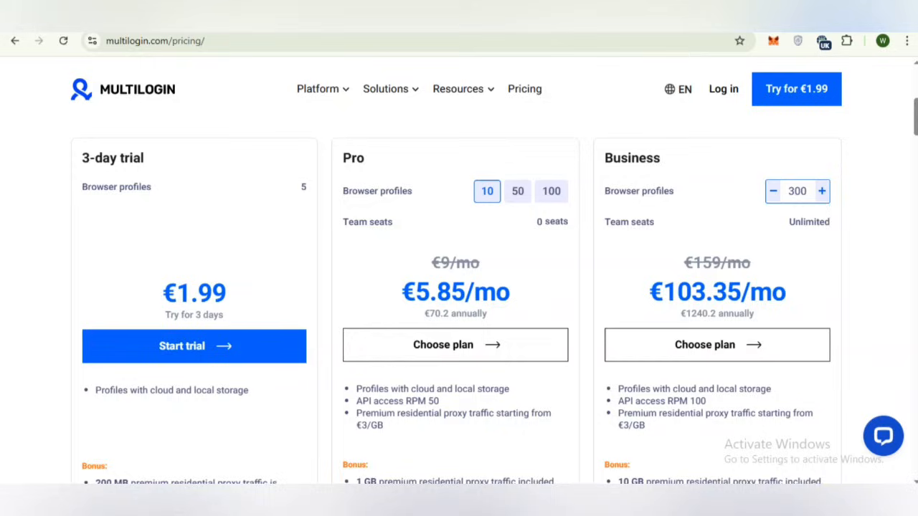
scroll(down, 3)
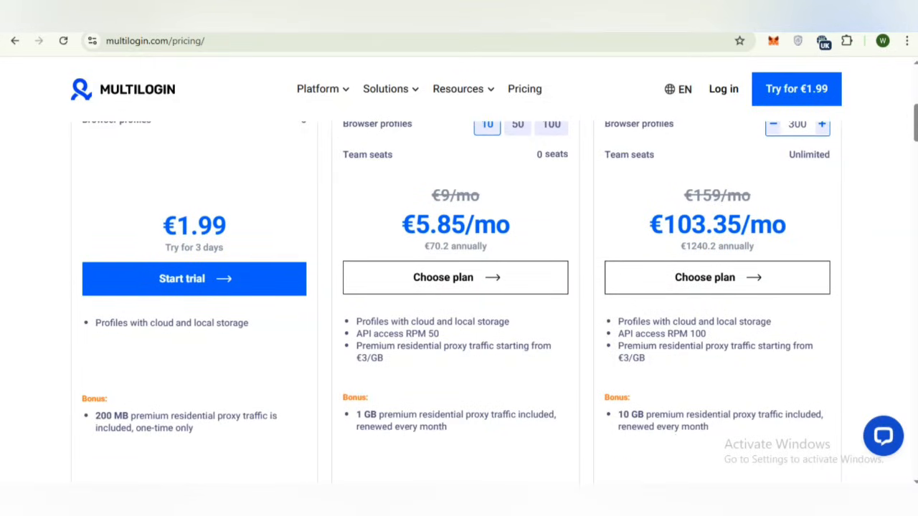
click(191, 244)
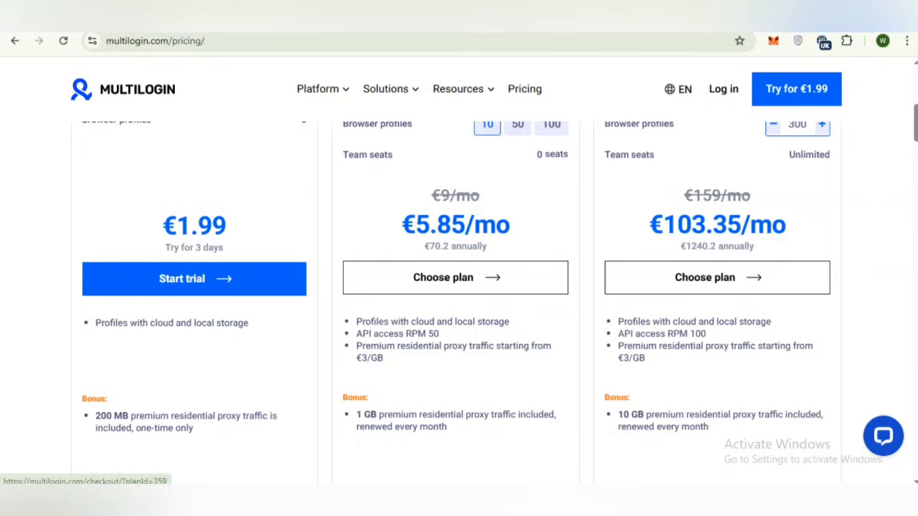
Step: Scroll down to the Customize your plan offer and payment methods, including cryptocurrencies
scroll(down, 3)
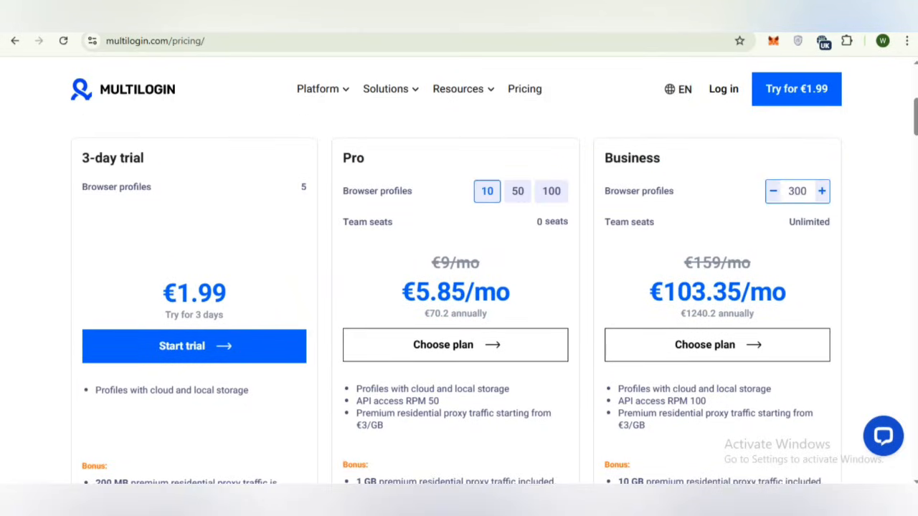
scroll(down, 3)
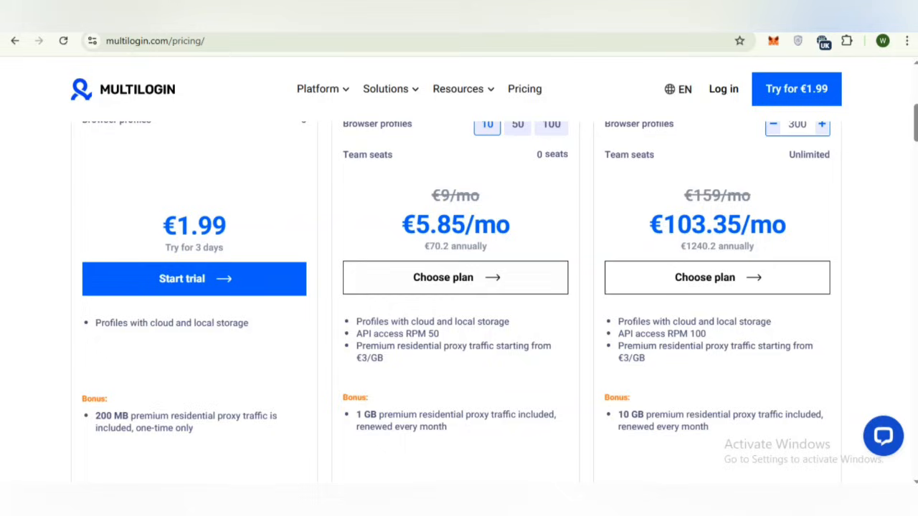
mouse_move(455, 277)
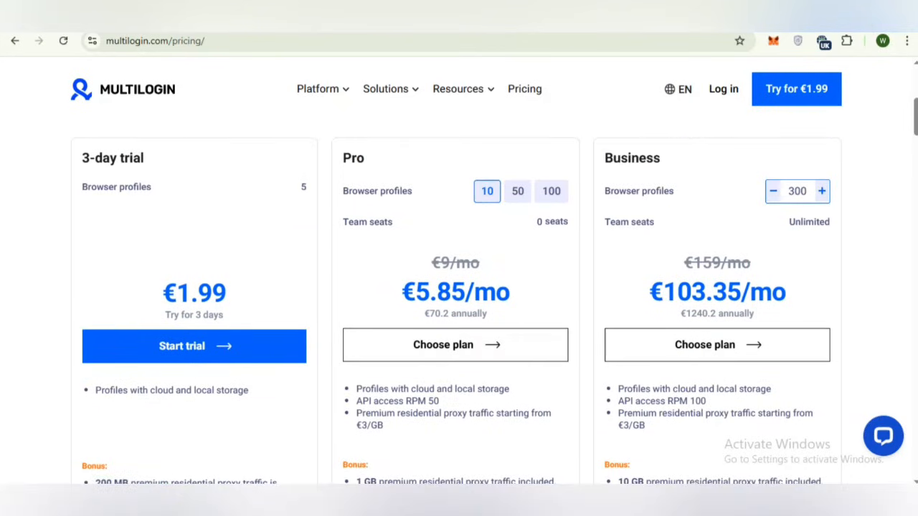
scroll(down, 3)
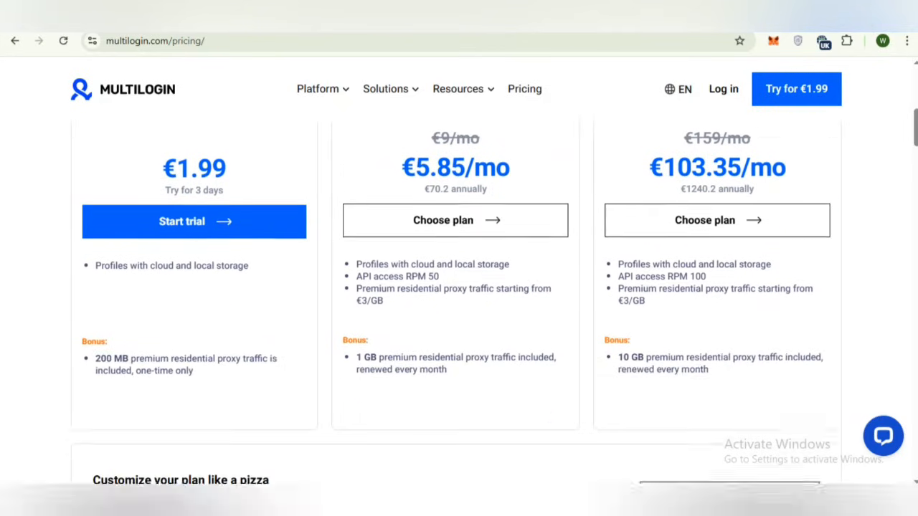
scroll(down, 3)
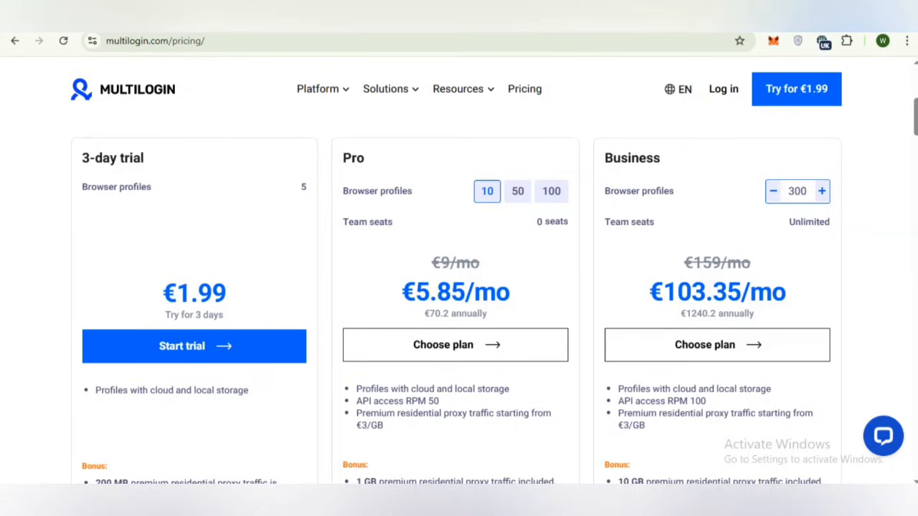
scroll(down, 3)
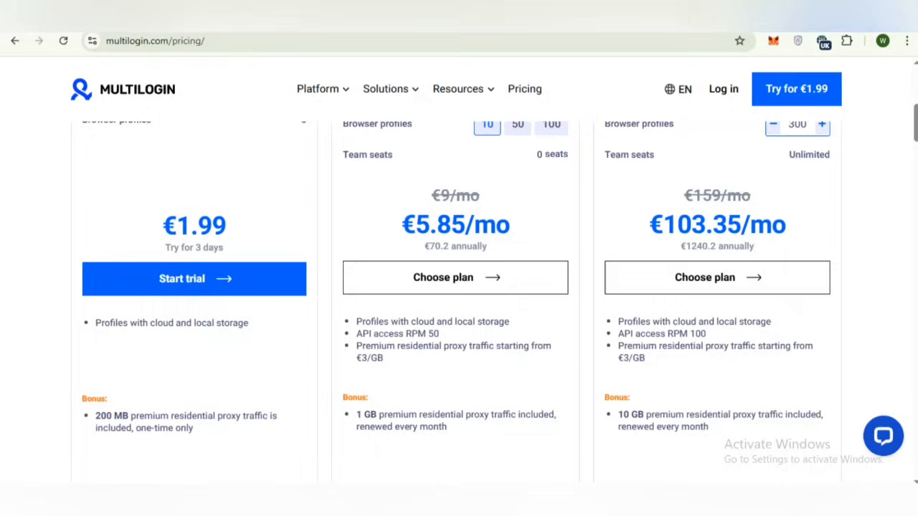
scroll(down, 3)
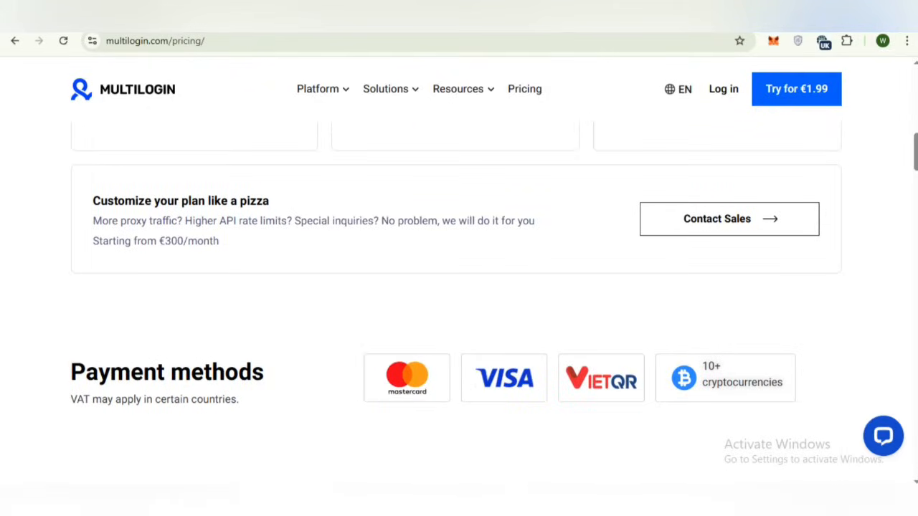
Step: Scroll past Payment methods to the 'Plans That Match Your Needs' comparison table
scroll(down, 3)
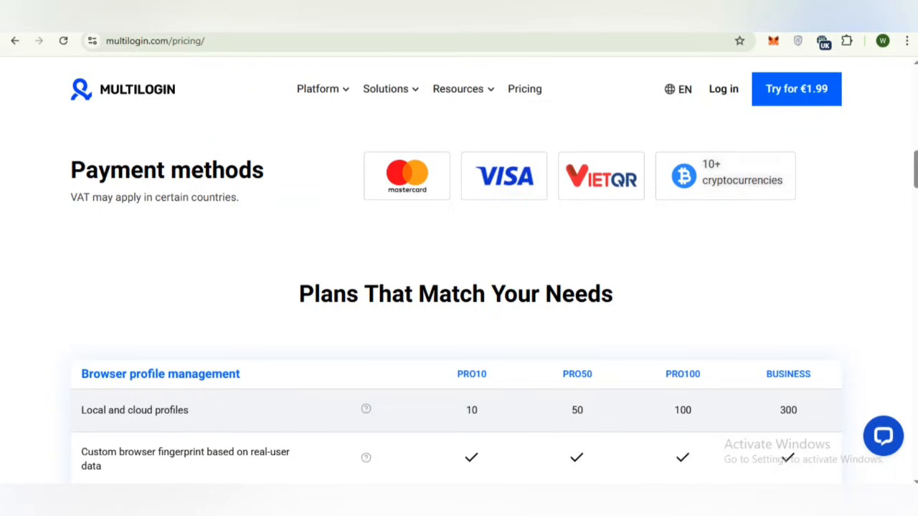
Step: Scroll the comparison table down to Plans & Pricing FAQs, then back to browser profile management
scroll(down, 3)
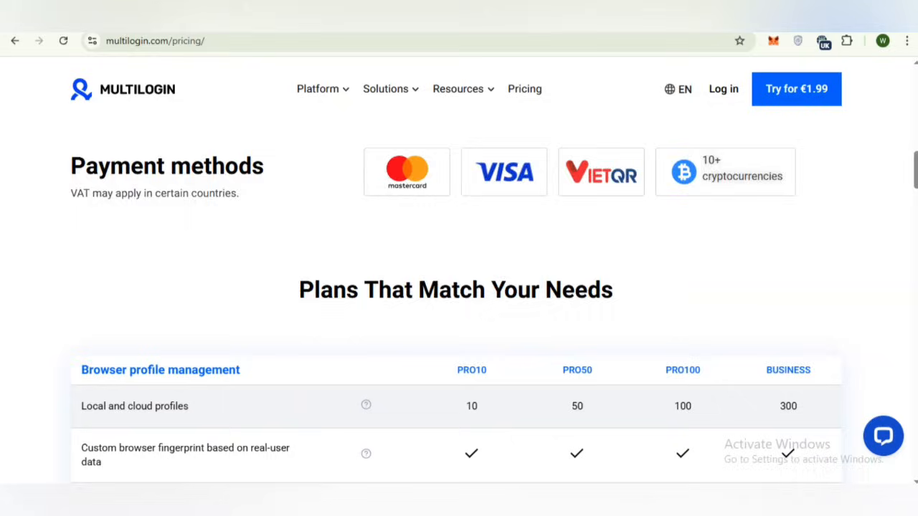
scroll(down, 3)
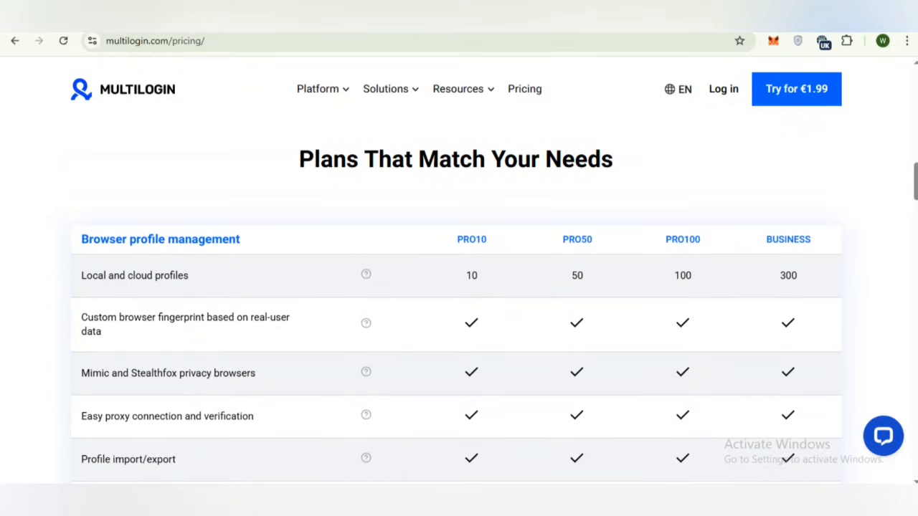
scroll(down, 3)
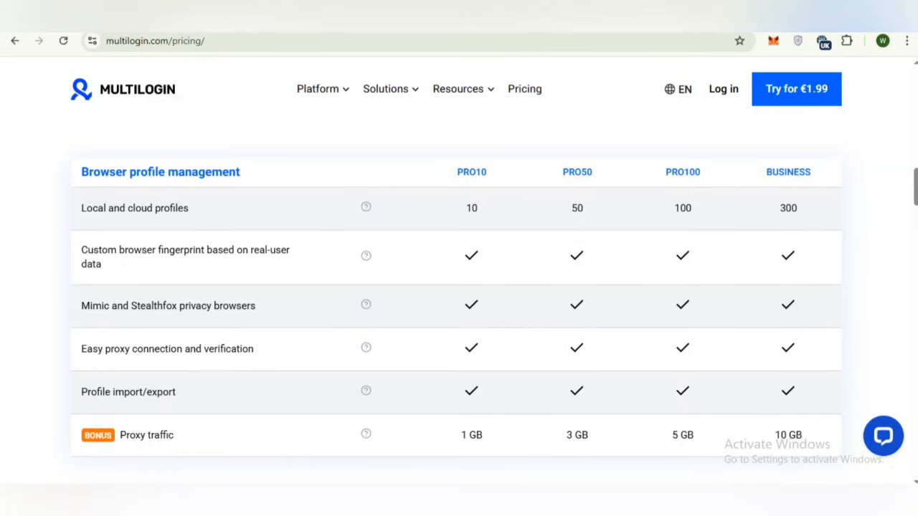
scroll(down, 3)
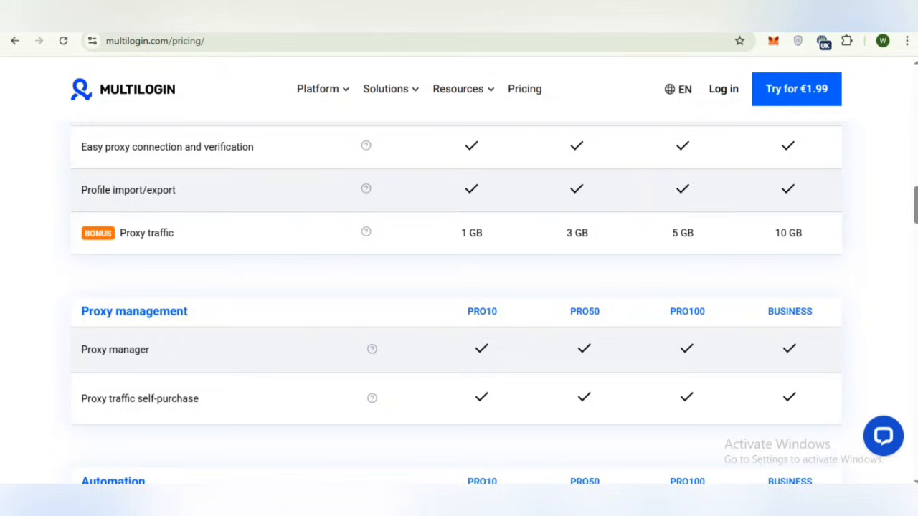
scroll(down, 3)
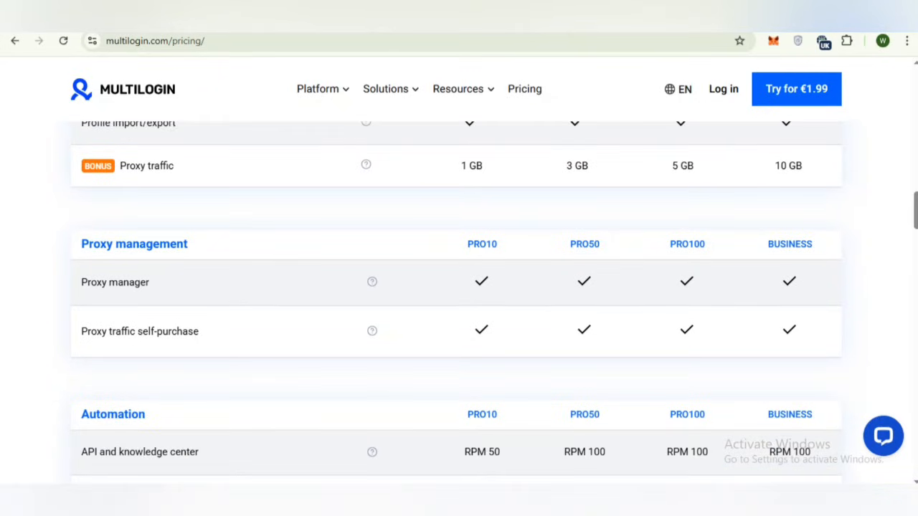
scroll(down, 3)
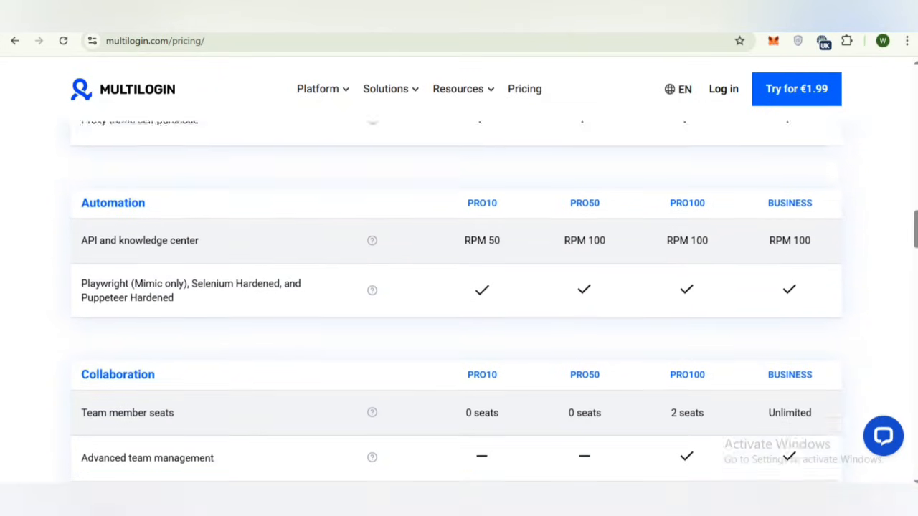
scroll(down, 3)
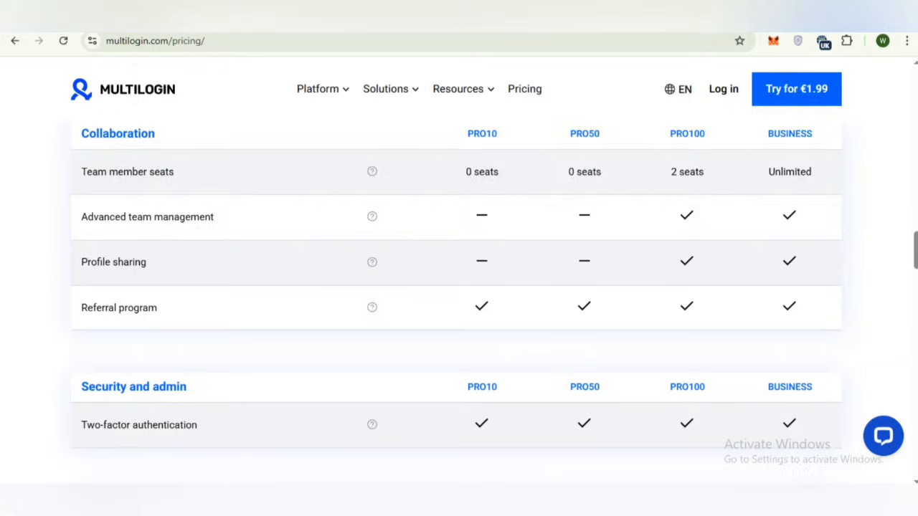
scroll(down, 3)
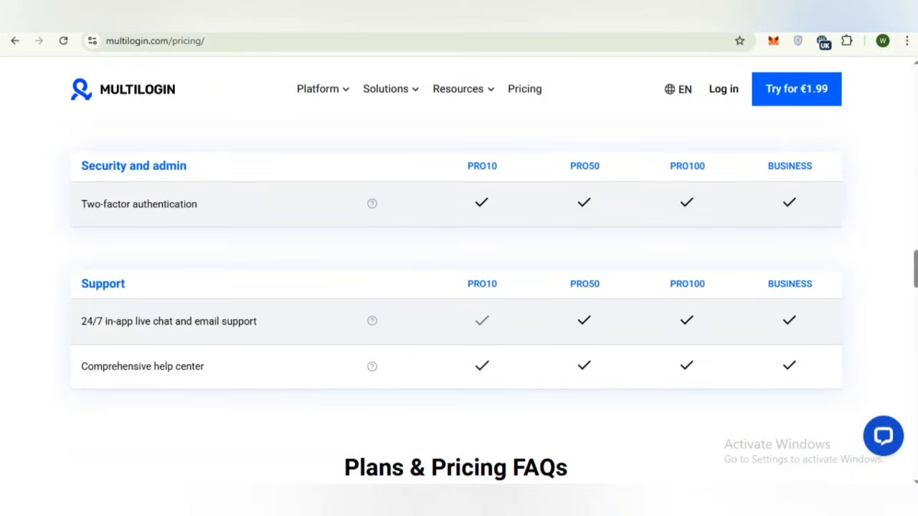
scroll(down, 3)
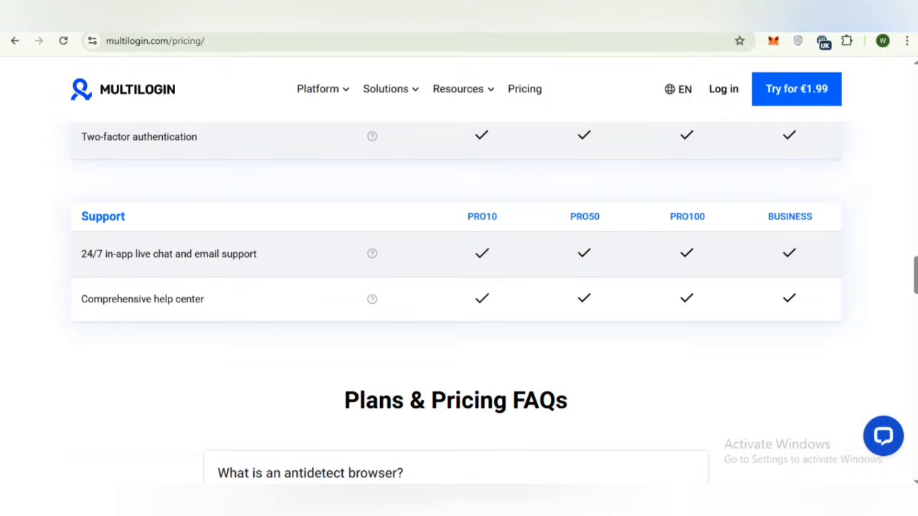
scroll(up, 3)
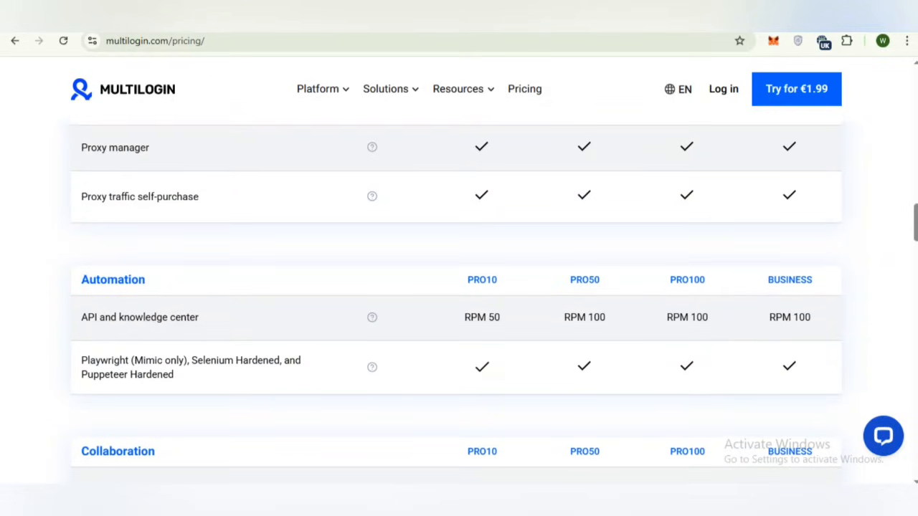
scroll(up, 3)
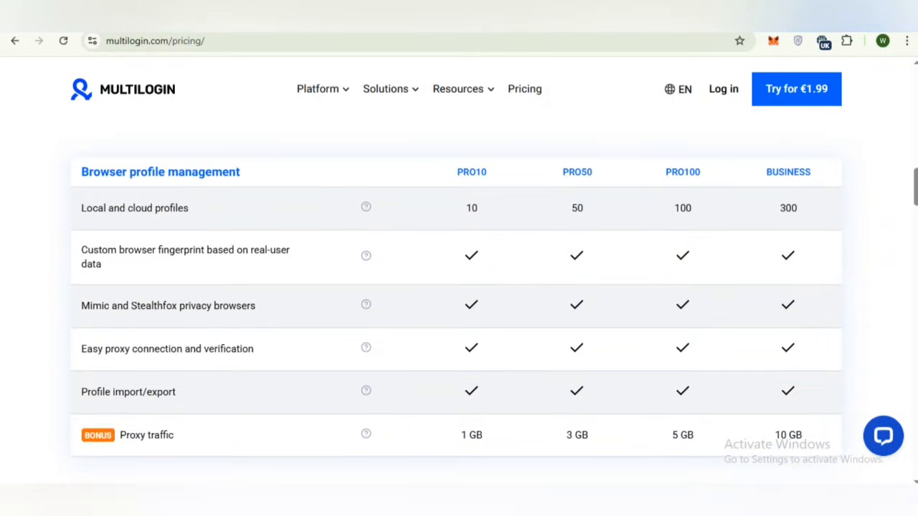
Step: Open the Log in page and select the Entrance form's password and mail fields
click(723, 88)
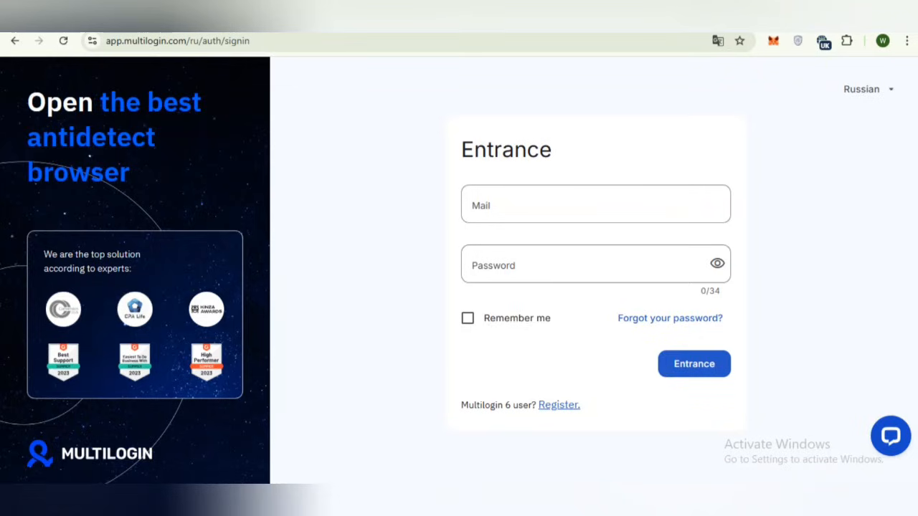
click(595, 265)
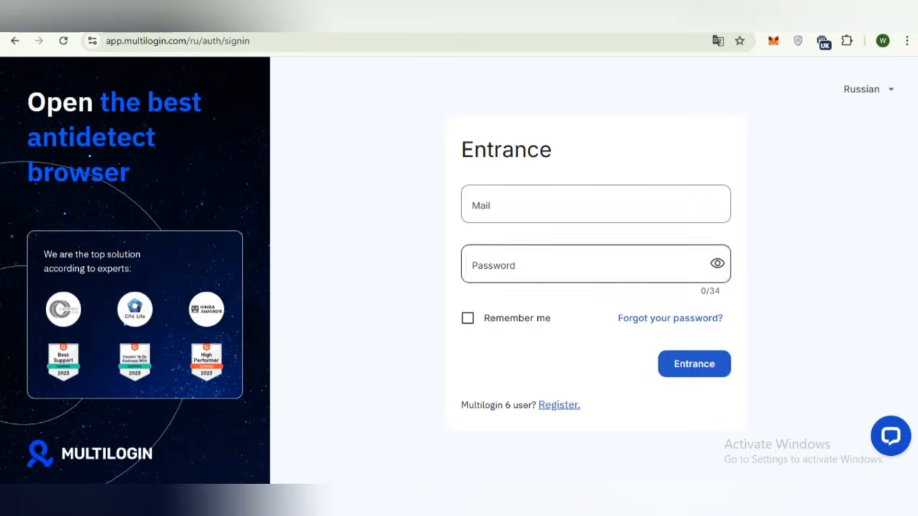
click(595, 205)
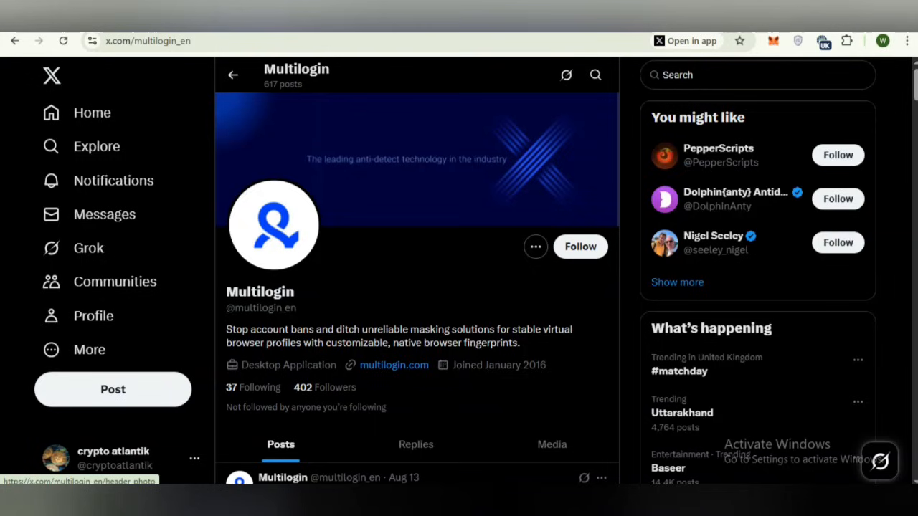
scroll(down, 3)
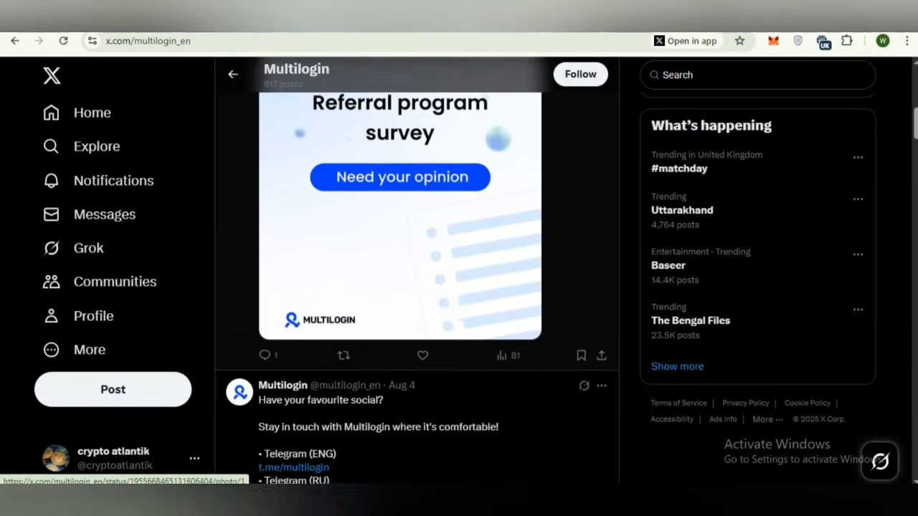
scroll(down, 3)
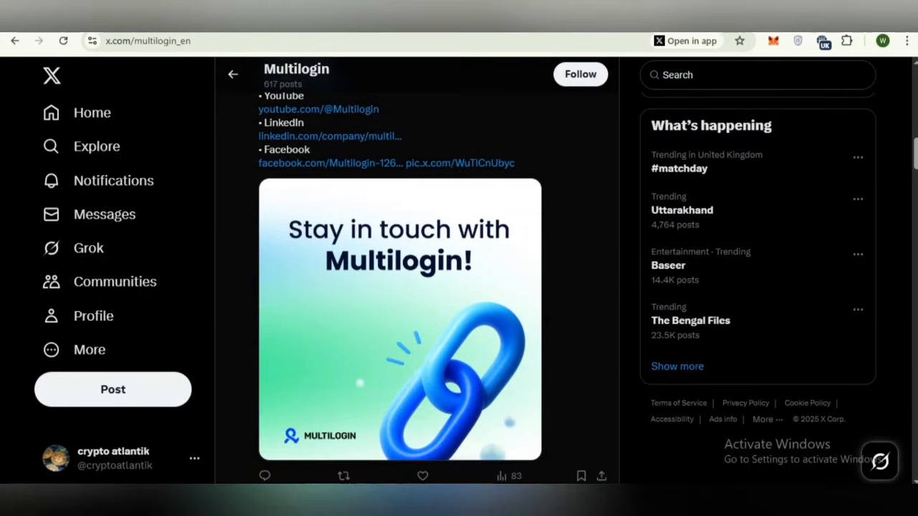
scroll(down, 3)
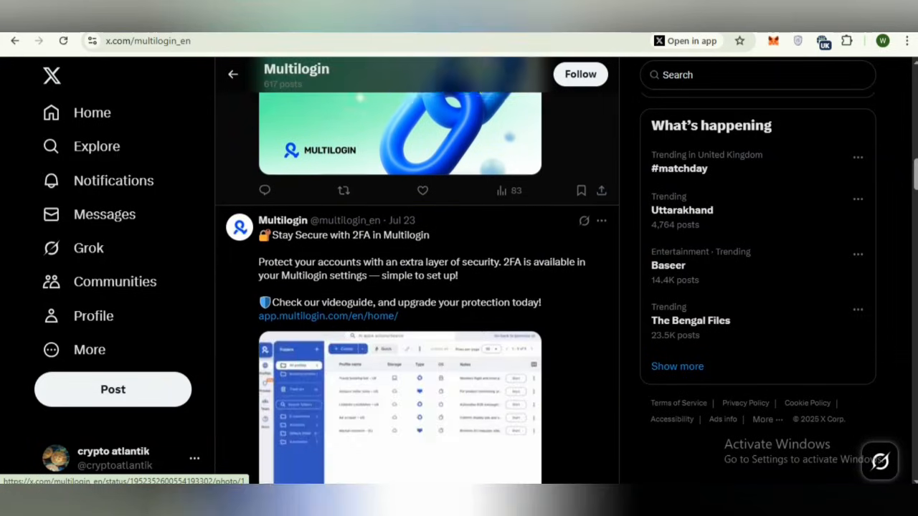
scroll(down, 3)
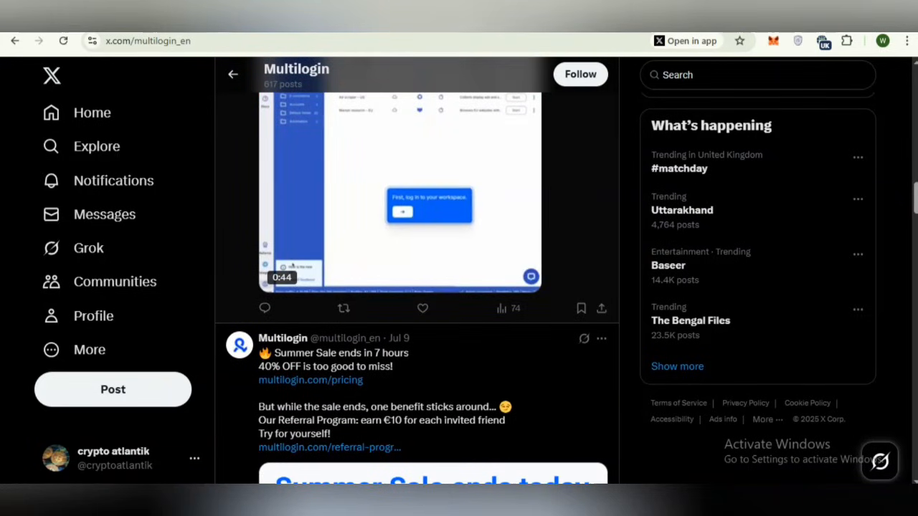
scroll(down, 3)
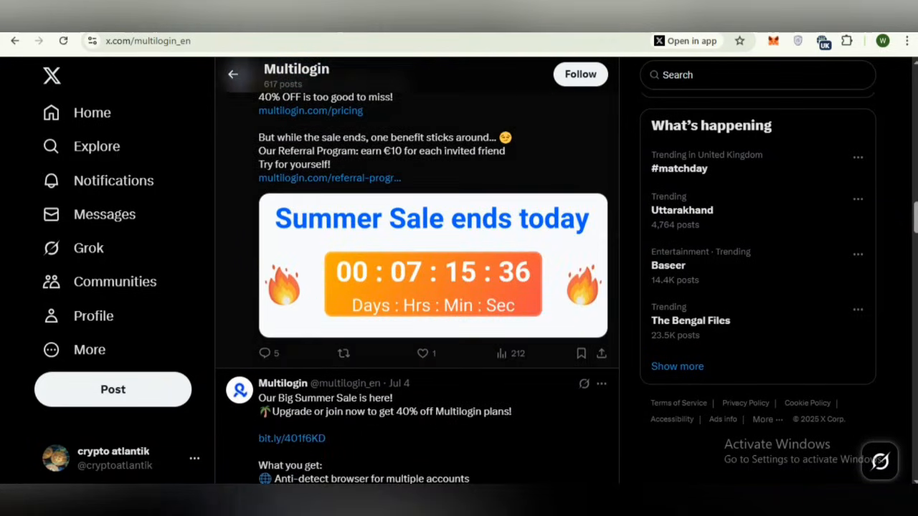
scroll(down, 3)
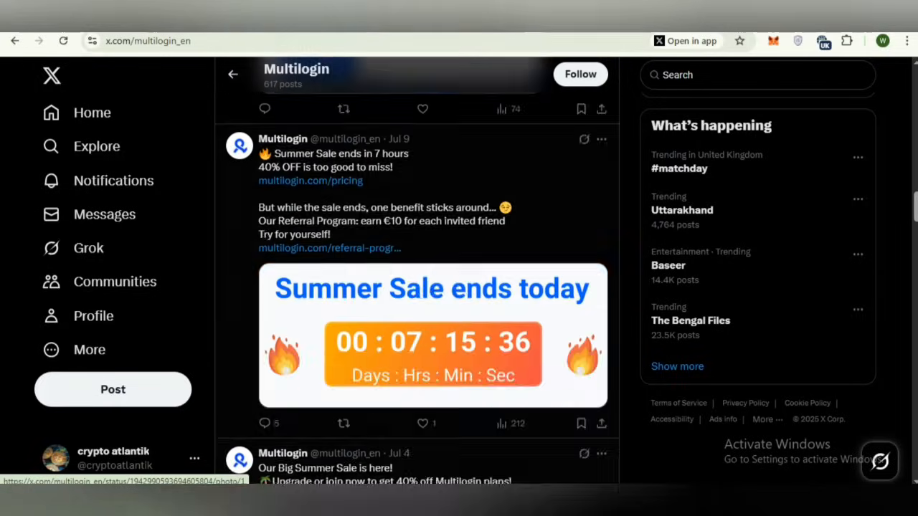
scroll(down, 3)
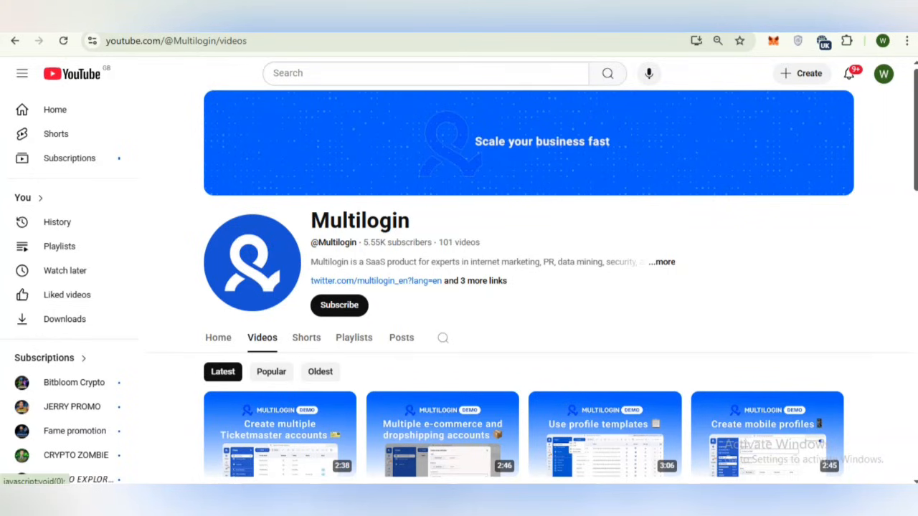
Step: Scroll through the Multilogin channel's latest demo and tutorial video uploads
scroll(down, 3)
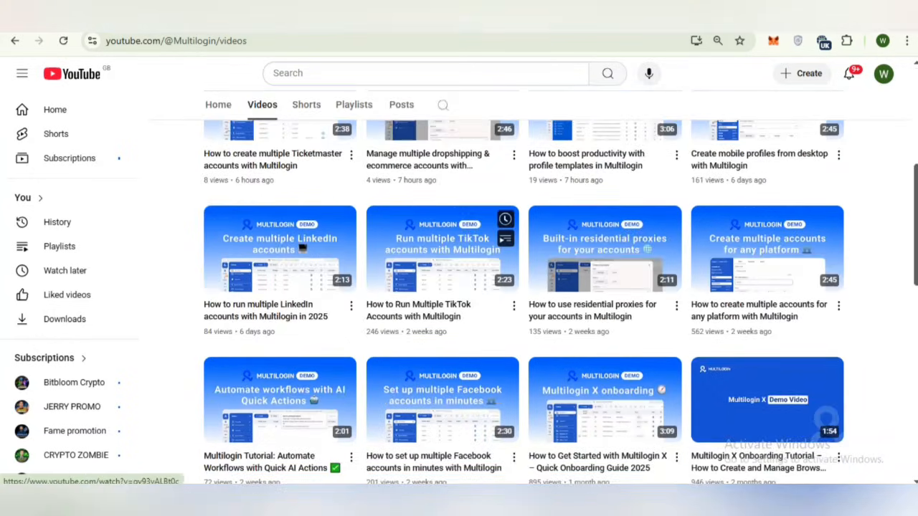
scroll(down, 3)
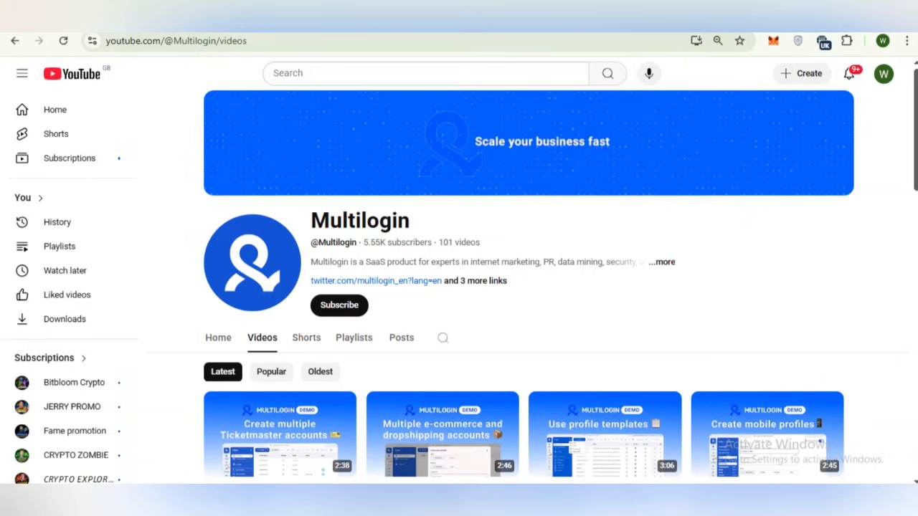
scroll(down, 3)
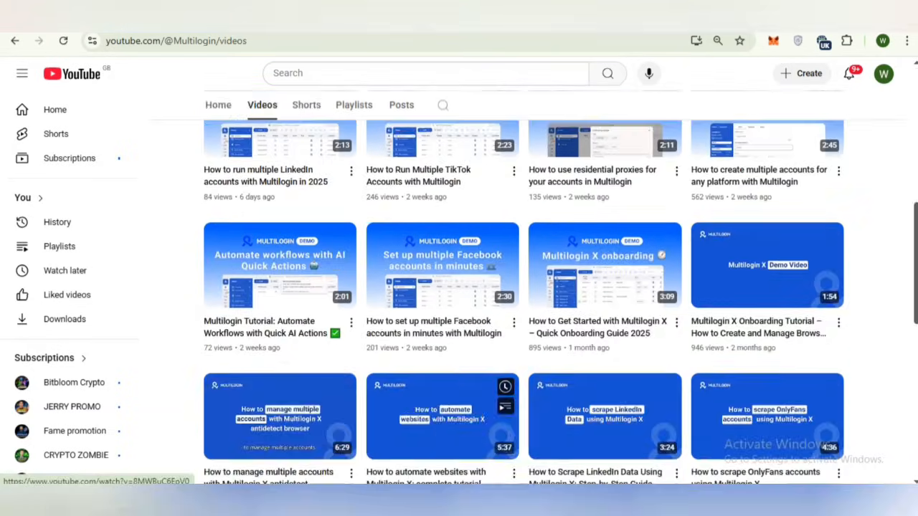
scroll(up, 3)
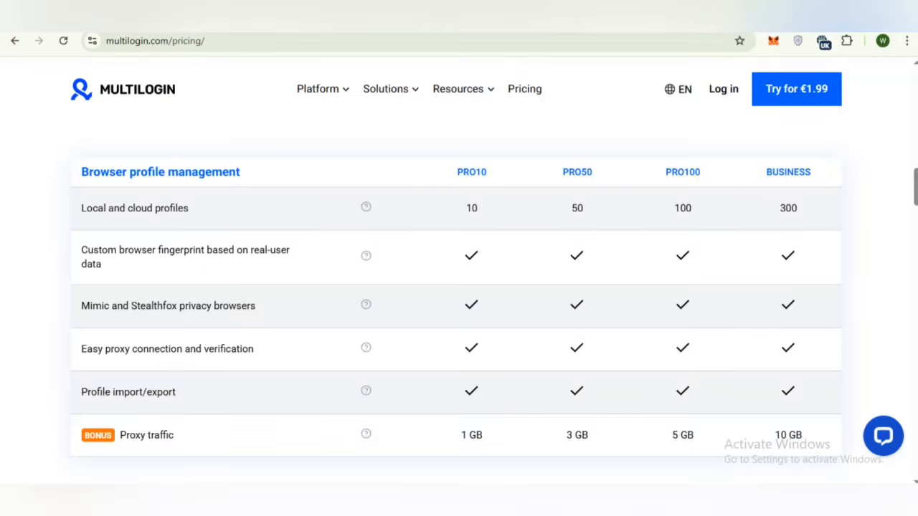
Step: Scroll past the Yearly trial, Pro and Business cards, Contact Sales box and payment methods
scroll(up, 3)
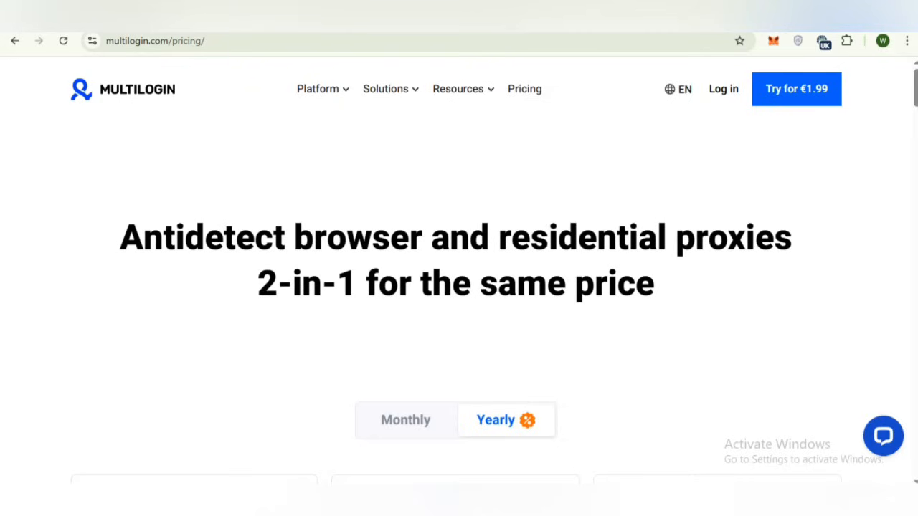
scroll(down, 3)
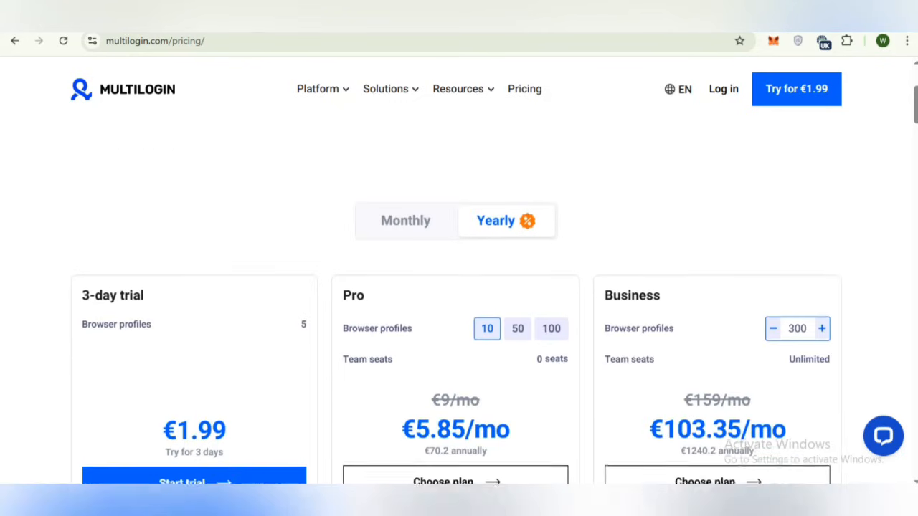
scroll(down, 3)
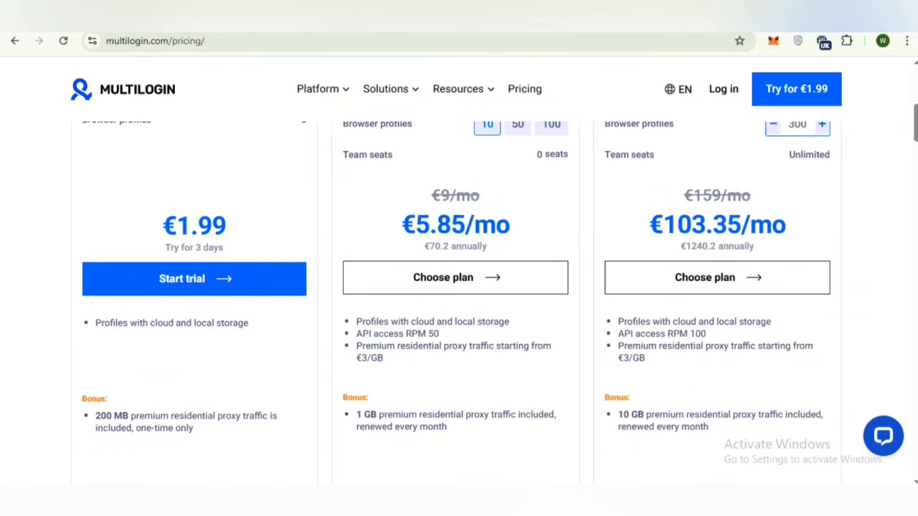
scroll(down, 3)
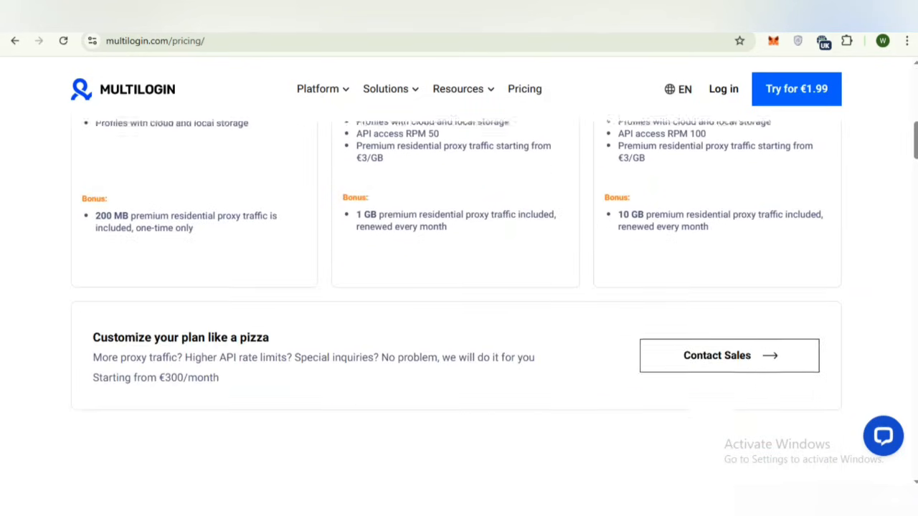
scroll(down, 3)
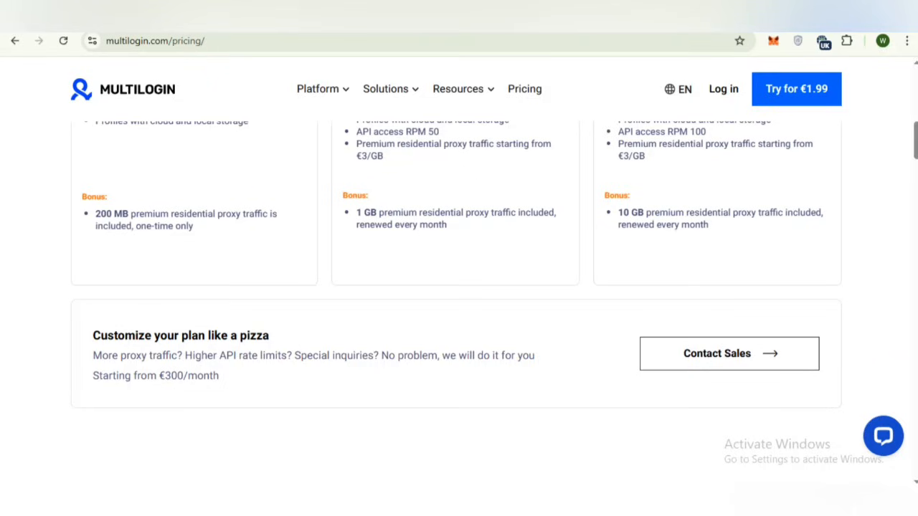
scroll(down, 3)
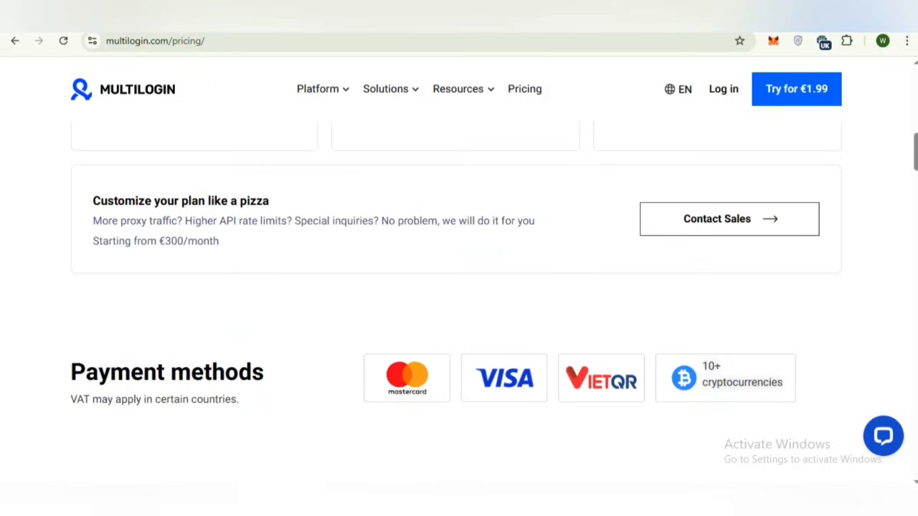
scroll(up, 3)
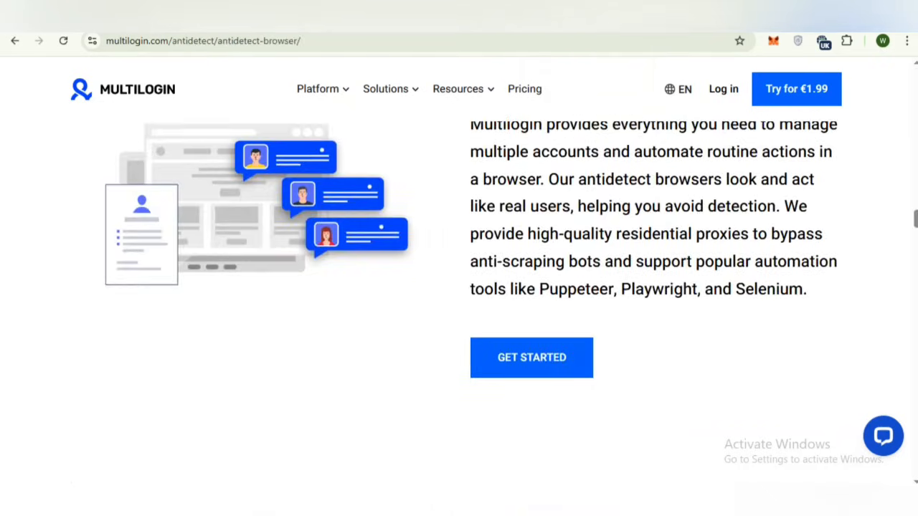
Step: Scroll the antidetect browser page through features, related solutions, supported websites and awards
scroll(down, 3)
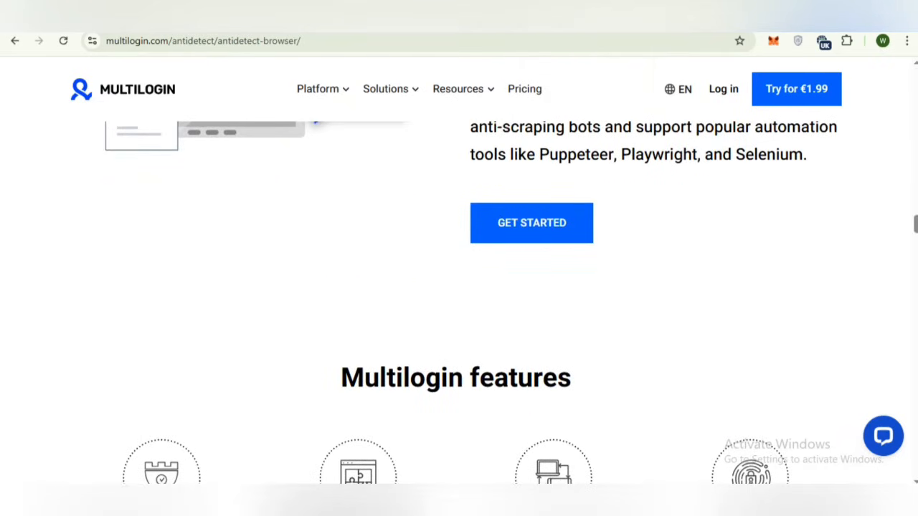
scroll(down, 3)
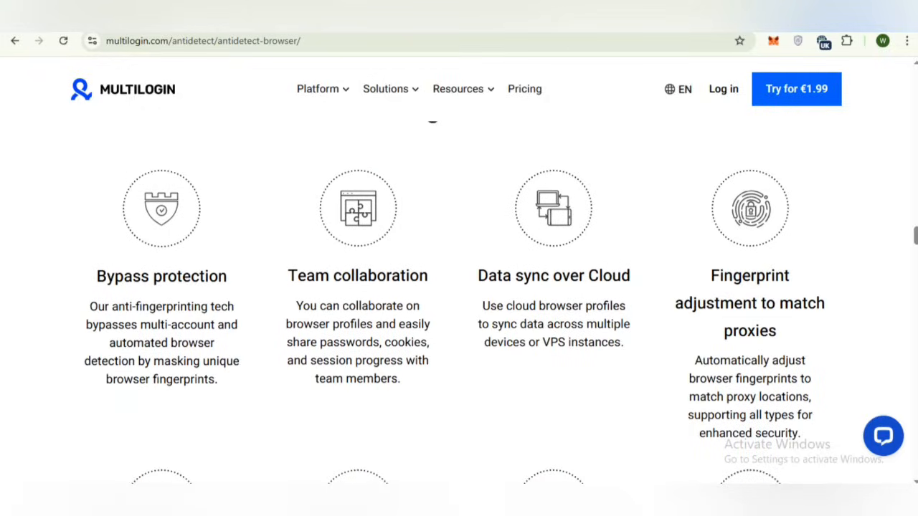
scroll(down, 3)
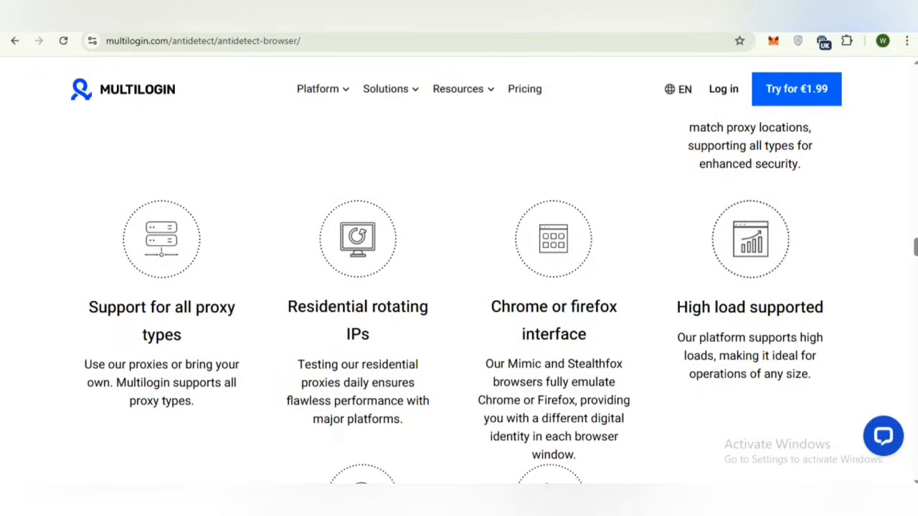
scroll(down, 3)
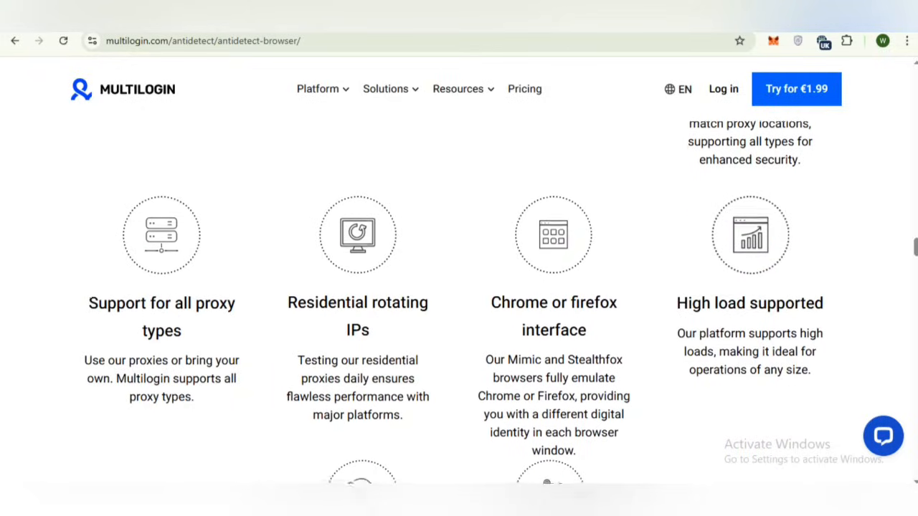
scroll(down, 3)
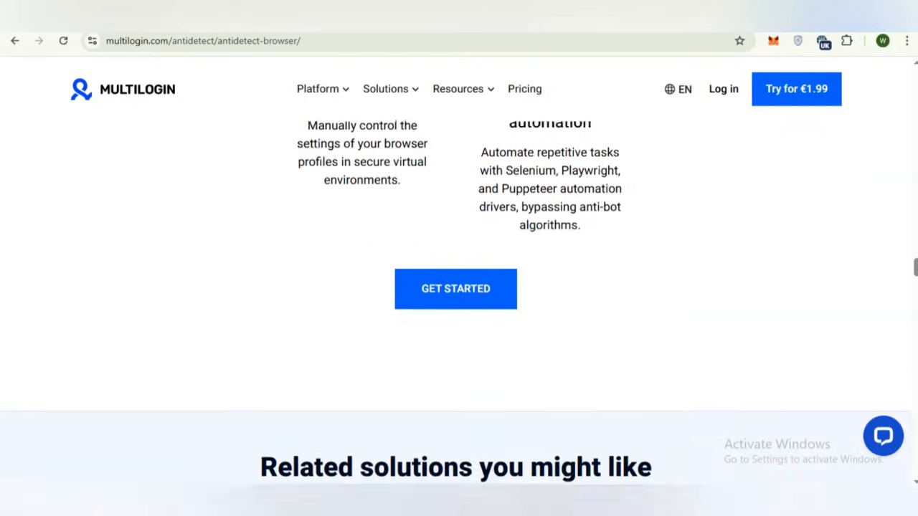
scroll(down, 3)
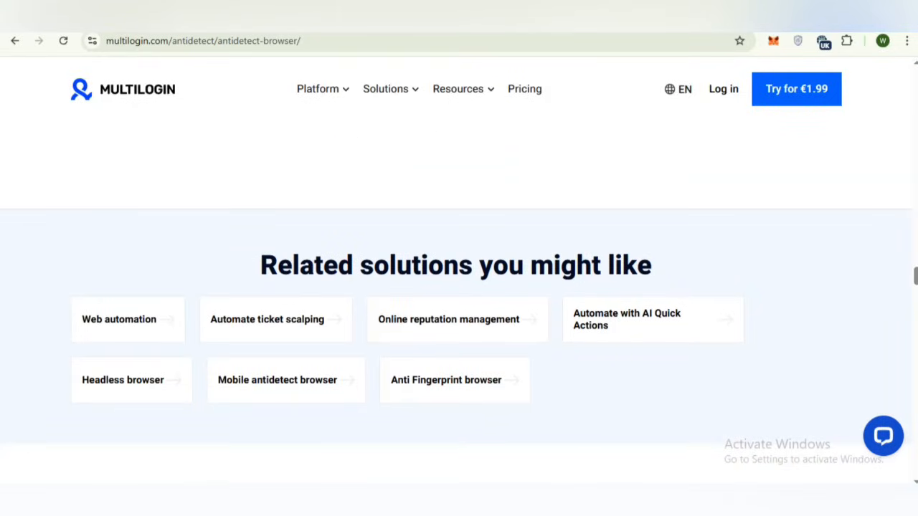
scroll(down, 3)
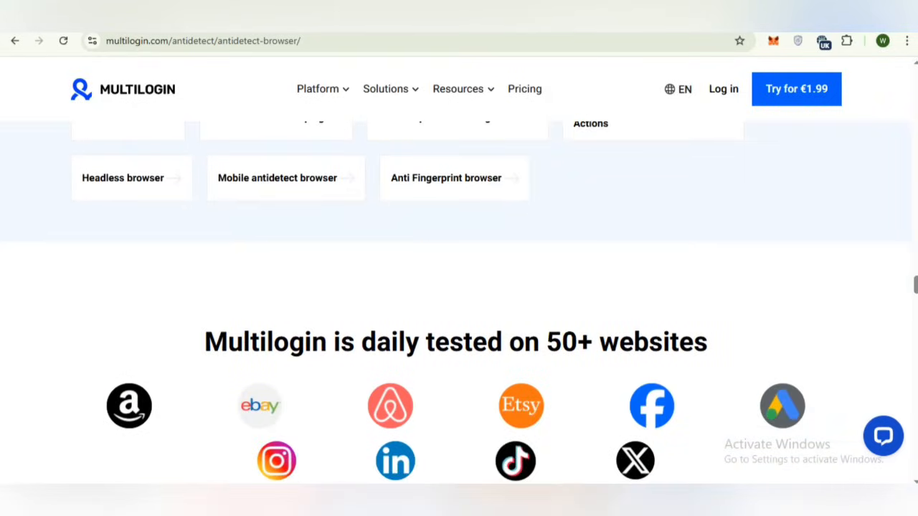
scroll(down, 3)
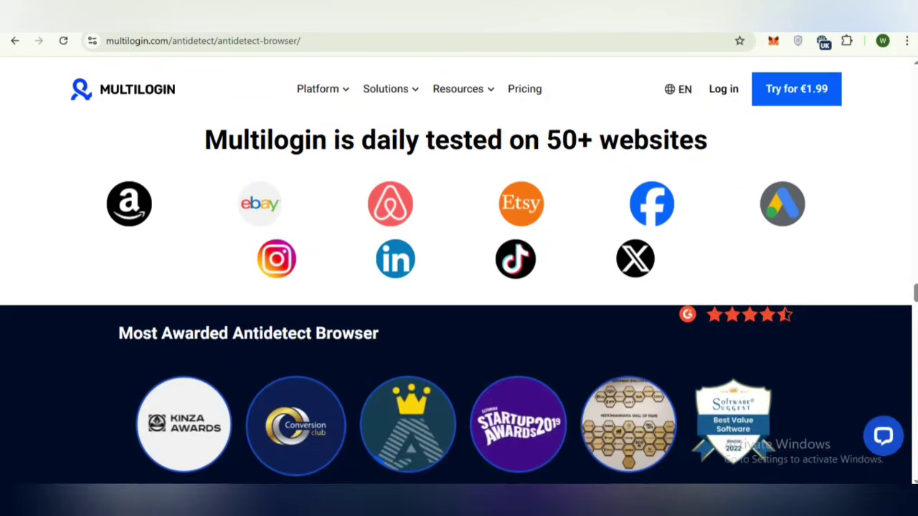
scroll(down, 3)
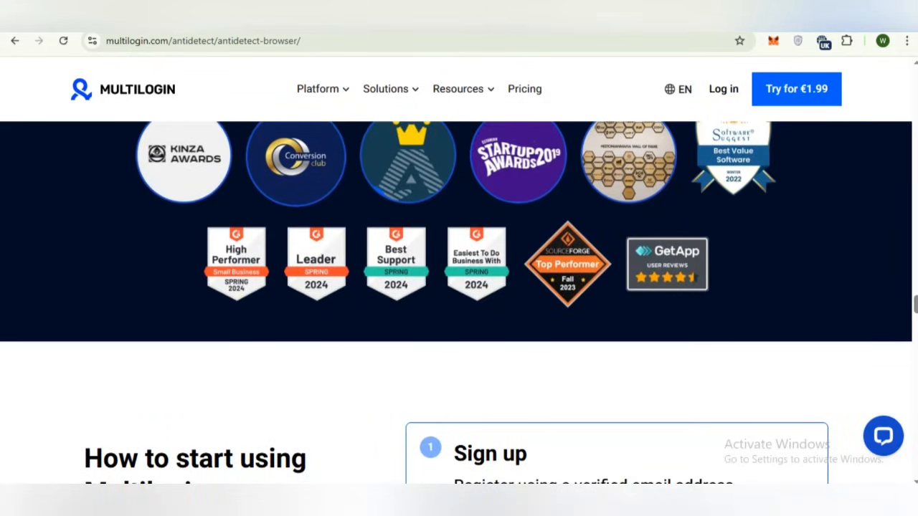
scroll(down, 3)
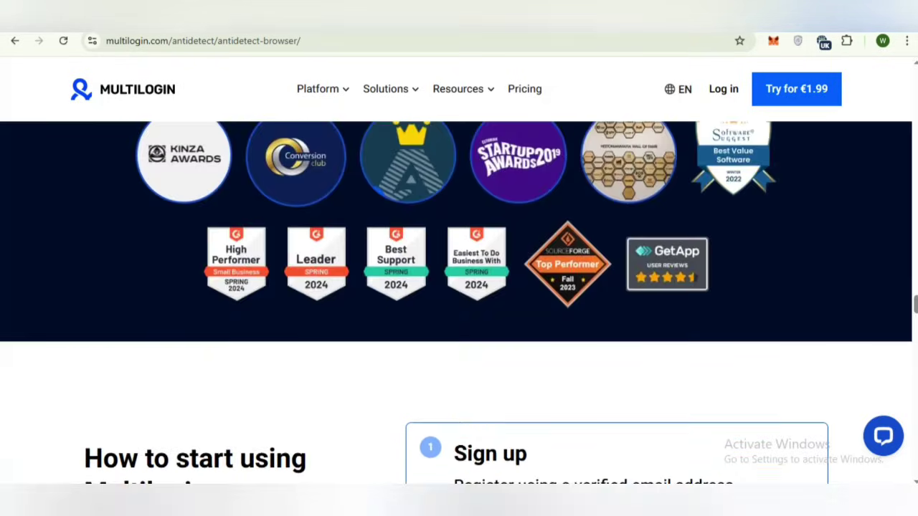
scroll(down, 3)
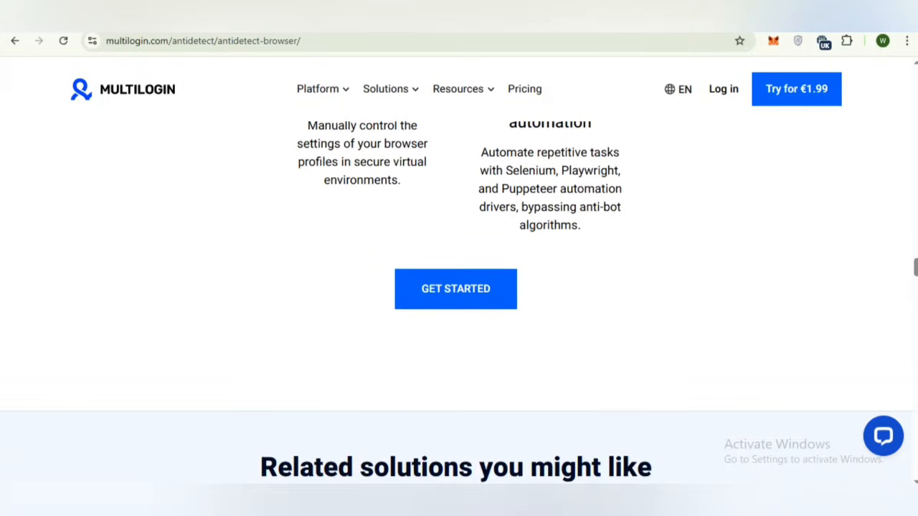
scroll(down, 3)
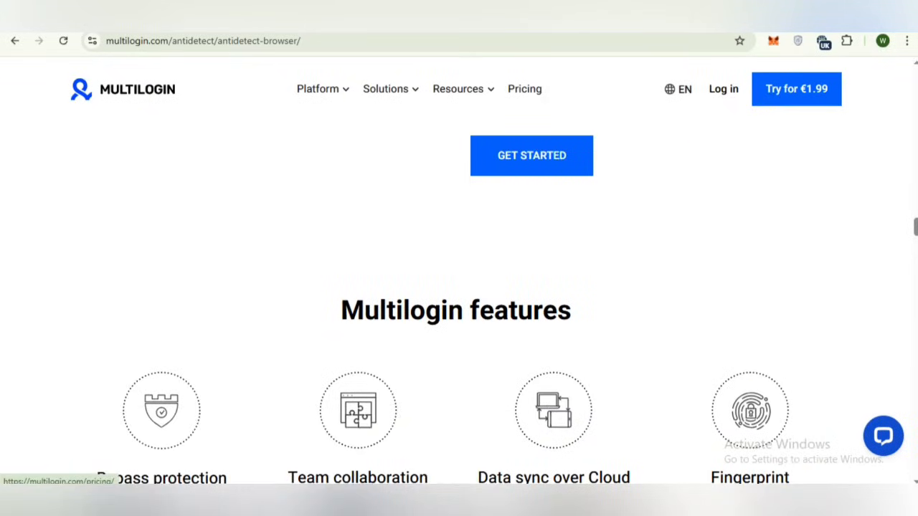